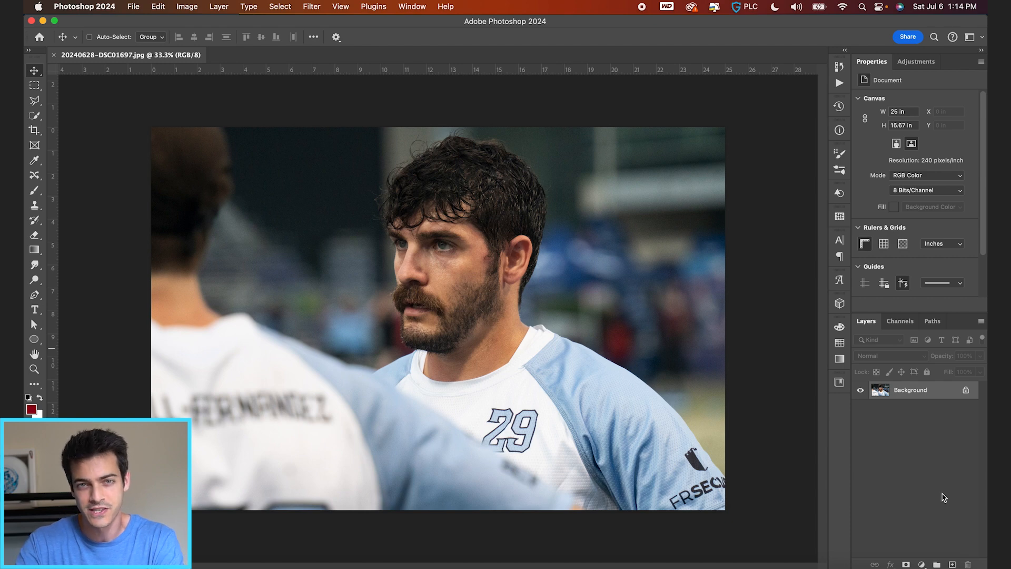
{"action": "mouse_move", "coordinate": [931, 502]}
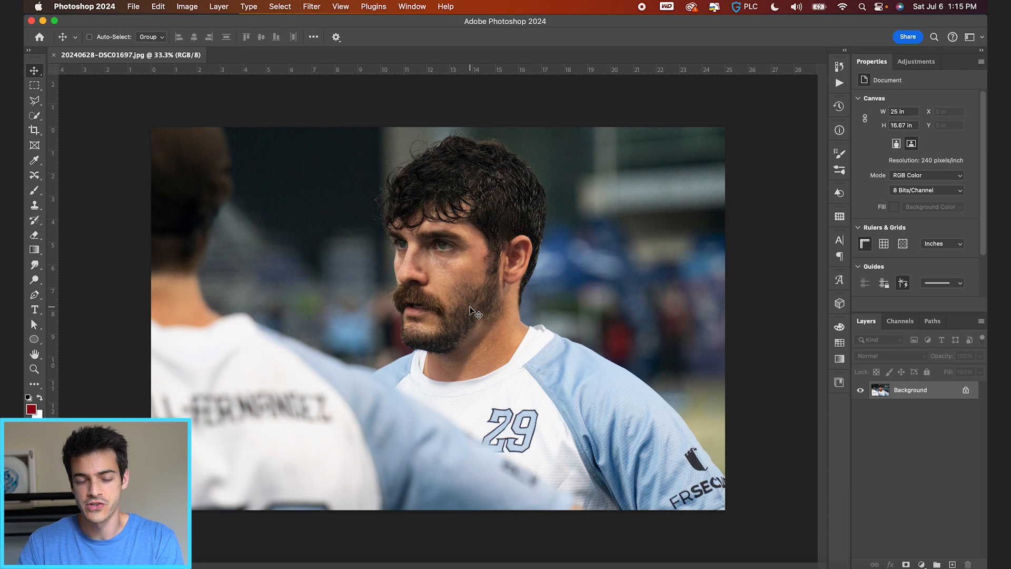
Check the photo's pixel dimensions in Image Size without changing anything.
{"action": "left_click", "coordinate": [187, 7]}
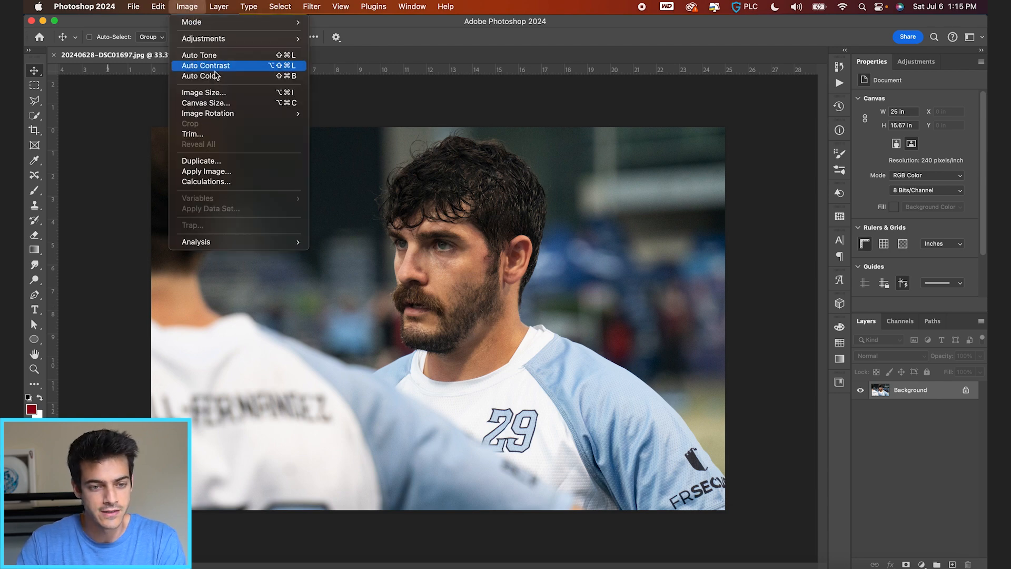
{"action": "left_click", "coordinate": [203, 92]}
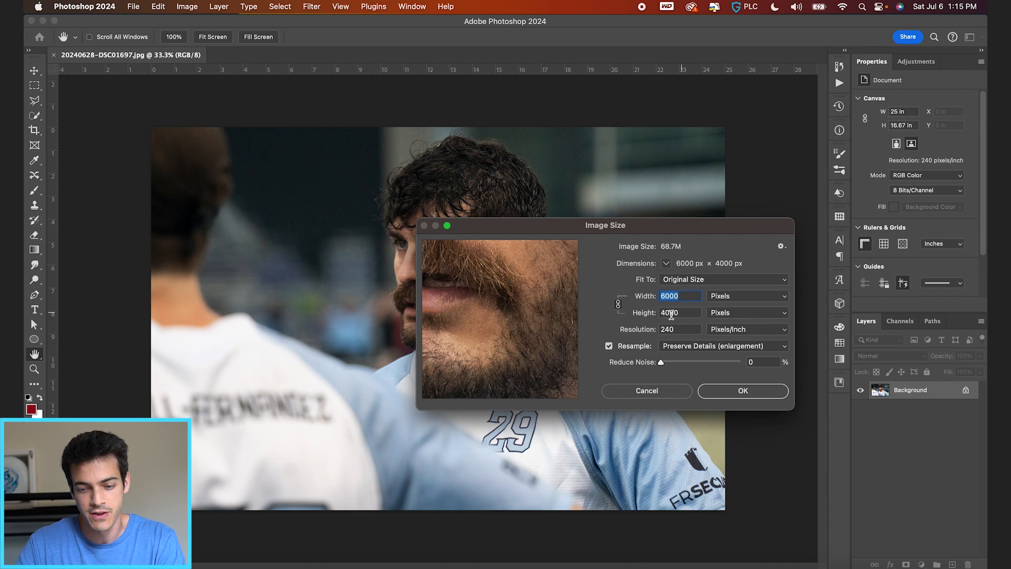
{"action": "left_click", "coordinate": [645, 390]}
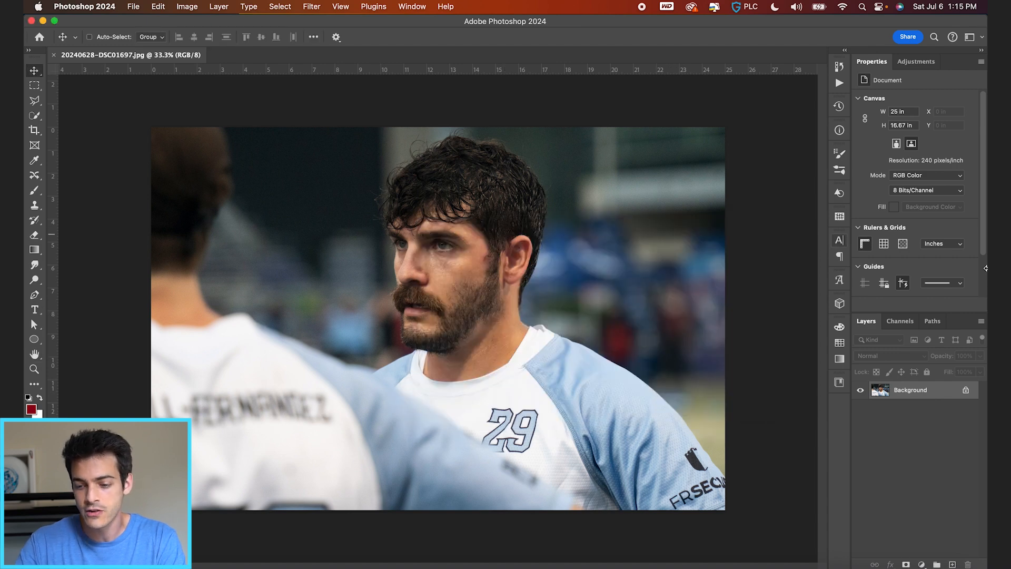
Unlock the Background layer and convert it for smart filters.
{"action": "double_click", "coordinate": [909, 389]}
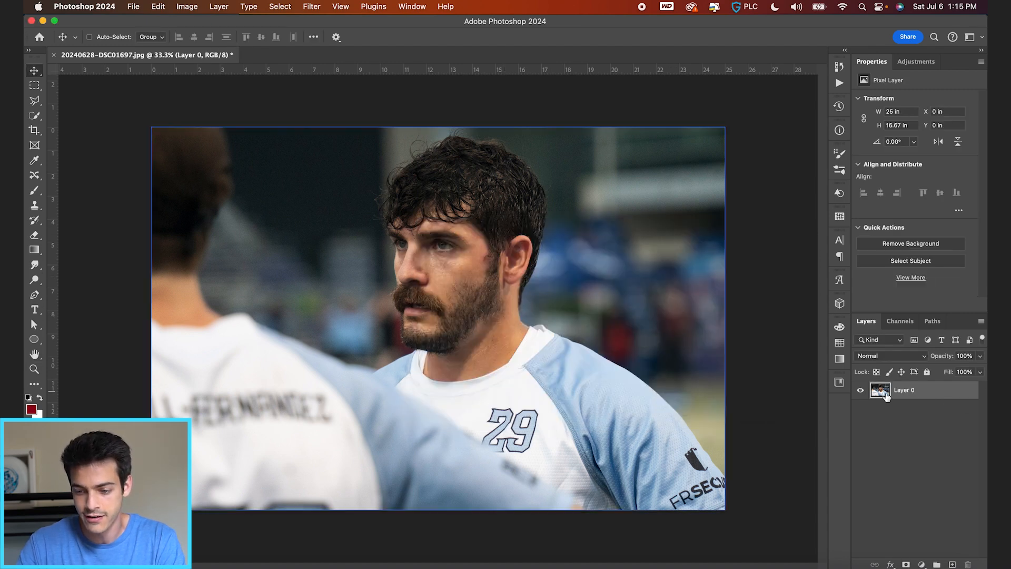
{"action": "left_click", "coordinate": [311, 6]}
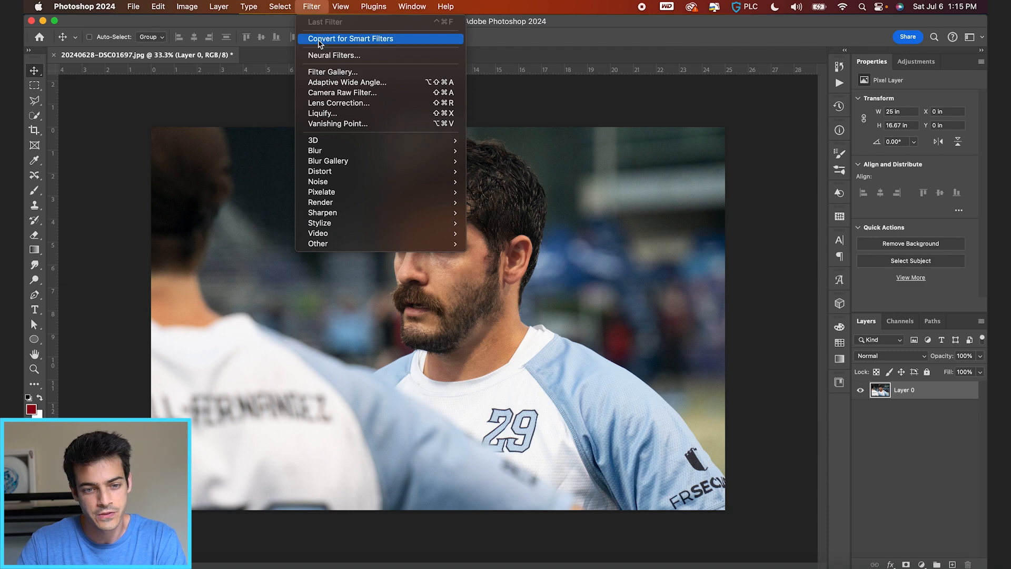
{"action": "left_click", "coordinate": [350, 39]}
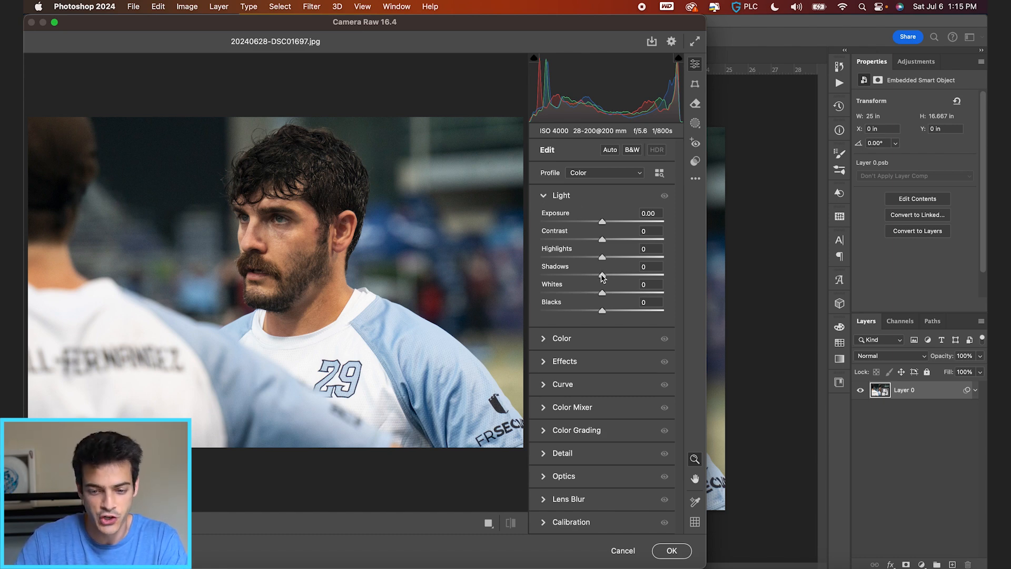
Lift Shadows to about +75 and reduce Highlights to -29.
{"action": "left_click_drag", "start_coordinate": [602, 257], "coordinate": [648, 256]}
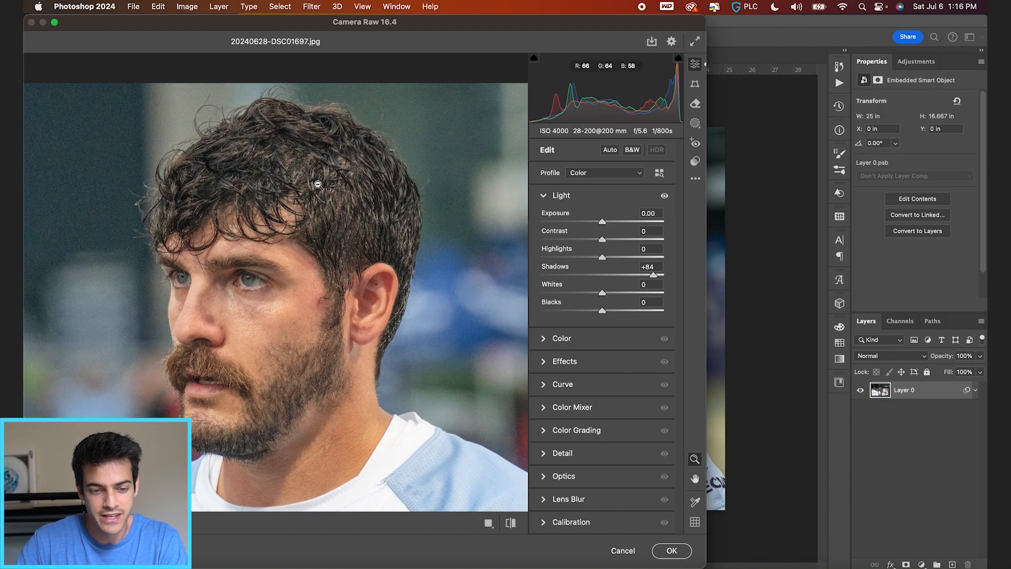
{"action": "left_click_drag", "start_coordinate": [651, 275], "coordinate": [648, 275]}
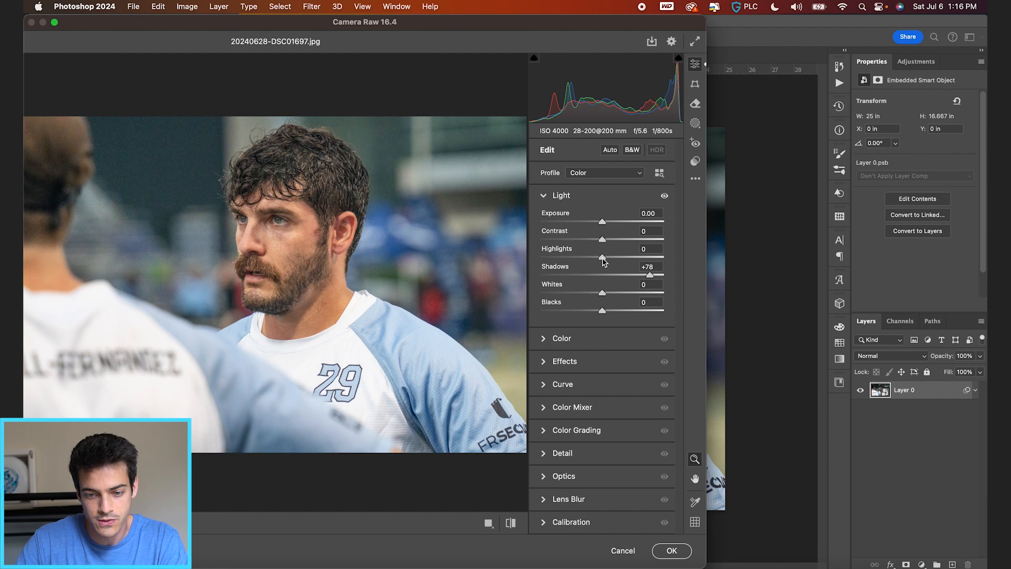
{"action": "left_click_drag", "start_coordinate": [601, 256], "coordinate": [586, 256]}
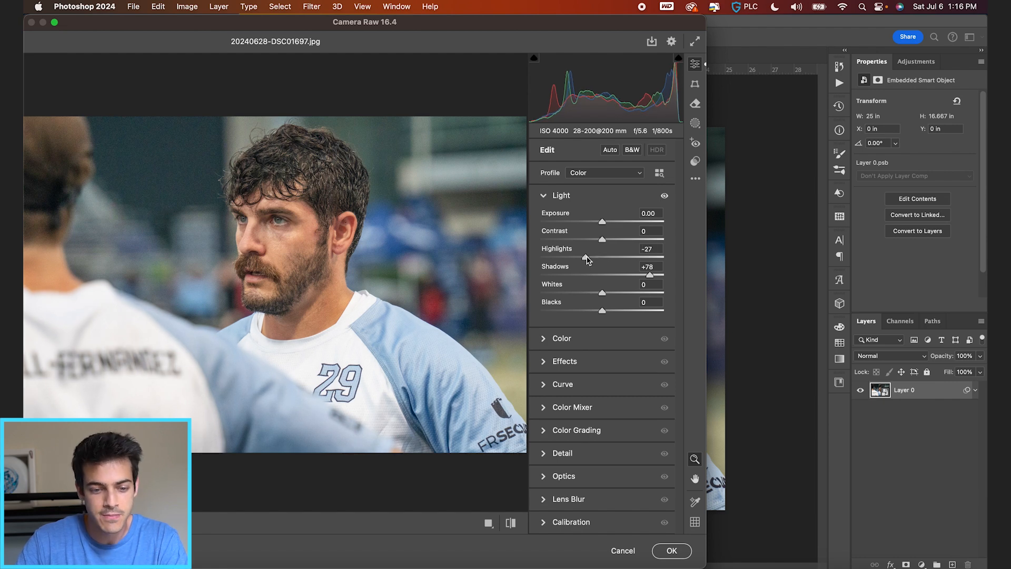
{"action": "left_click_drag", "start_coordinate": [583, 256], "coordinate": [588, 255]}
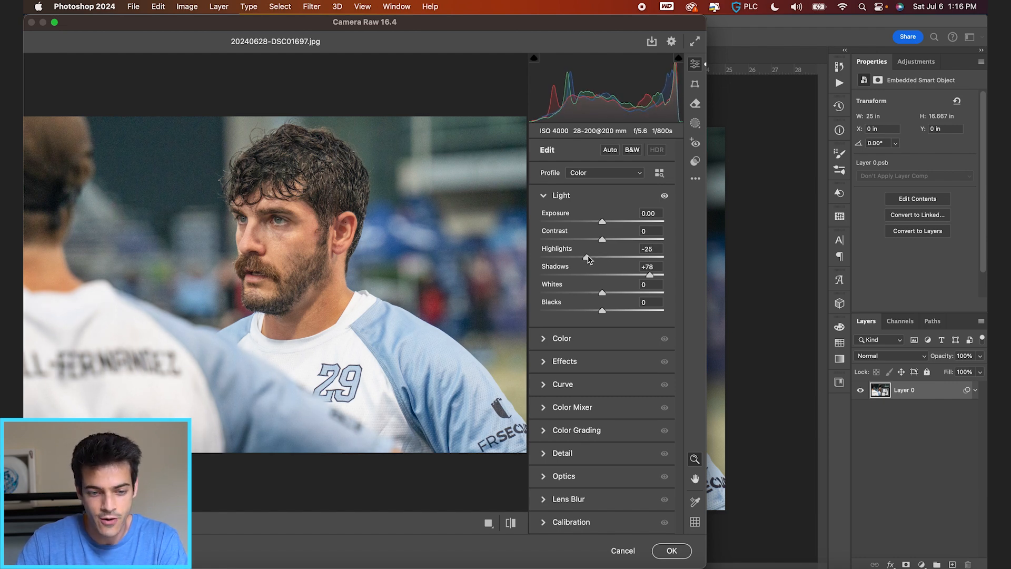
{"action": "left_click_drag", "start_coordinate": [588, 256], "coordinate": [538, 256]}
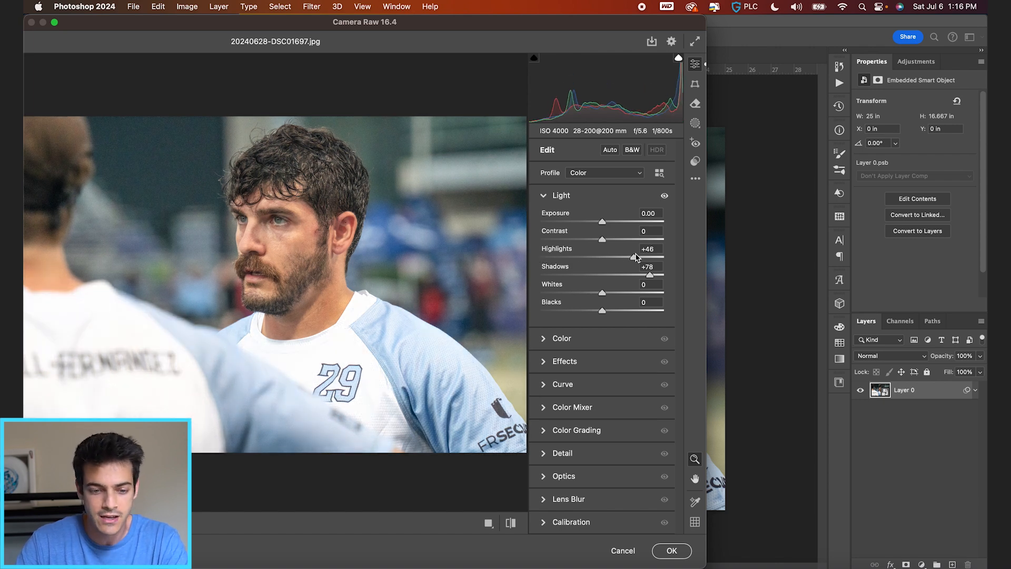
{"action": "left_click_drag", "start_coordinate": [635, 258], "coordinate": [622, 258]}
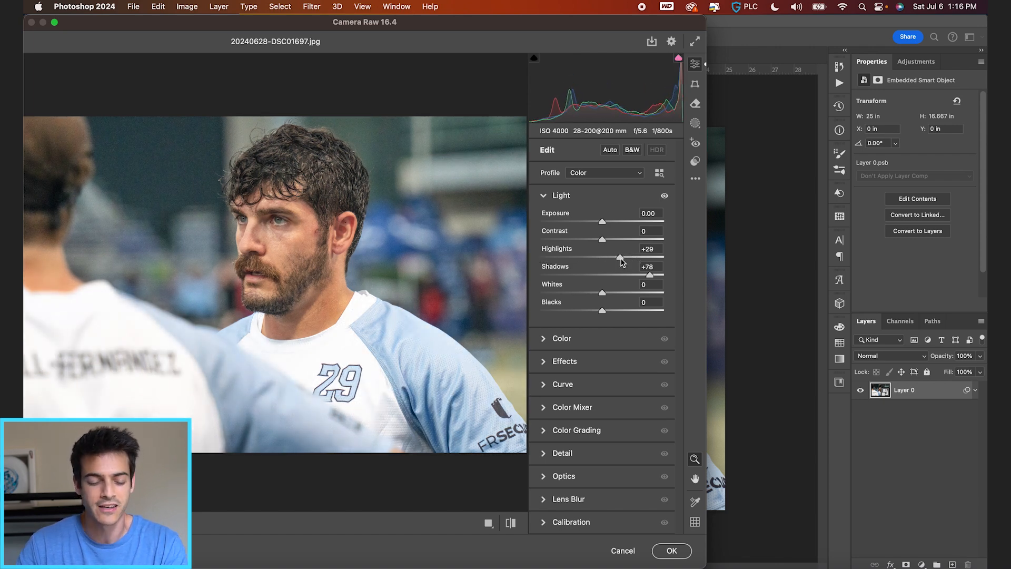
{"action": "mouse_move", "coordinate": [451, 285]}
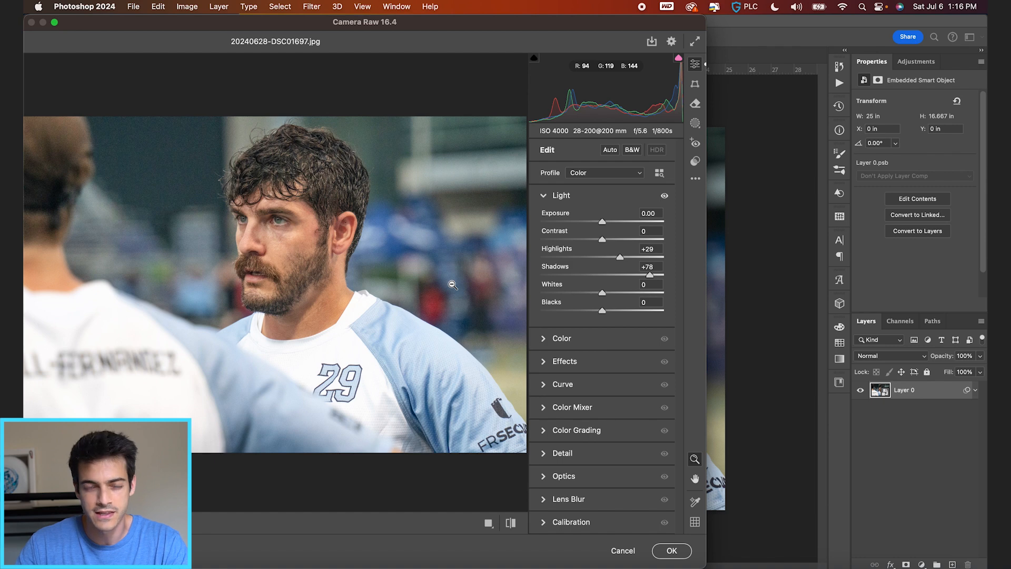
{"action": "left_click_drag", "start_coordinate": [635, 257], "coordinate": [584, 256]}
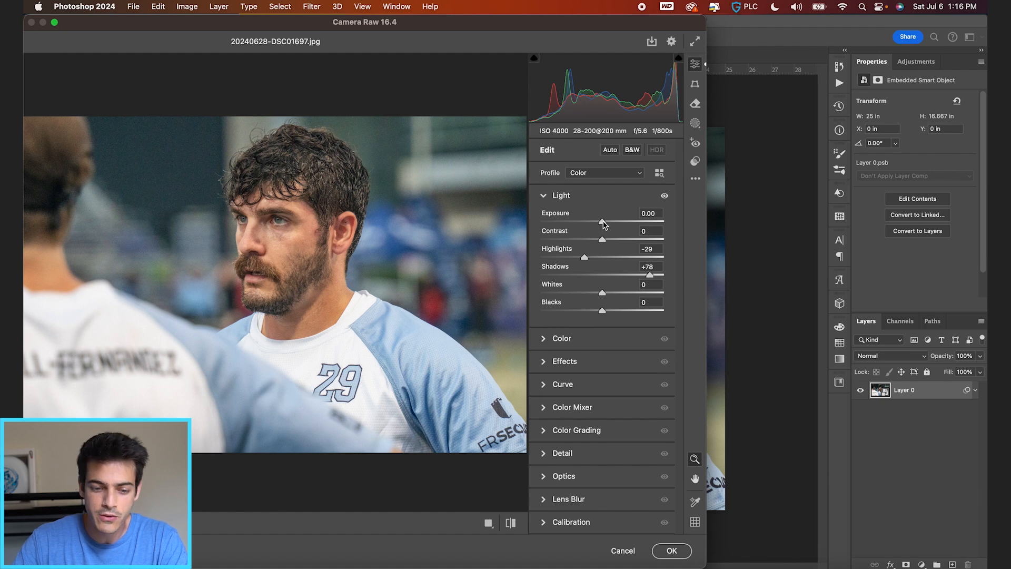
Raise Exposure to +0.15 and Contrast to +34, viewing the edited preview.
{"action": "left_click_drag", "start_coordinate": [604, 224], "coordinate": [600, 224]}
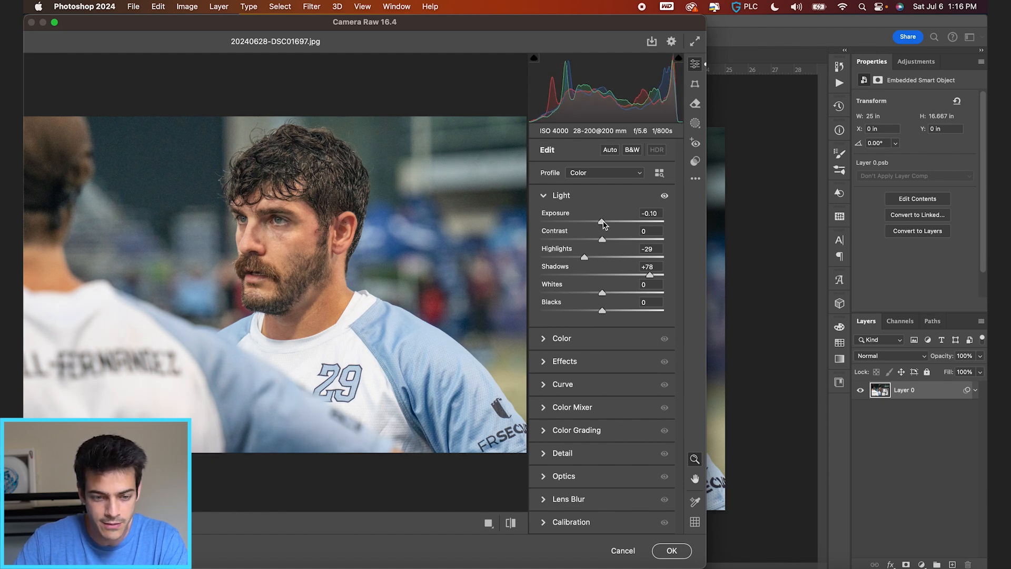
{"action": "left_click_drag", "start_coordinate": [603, 222], "coordinate": [606, 222]}
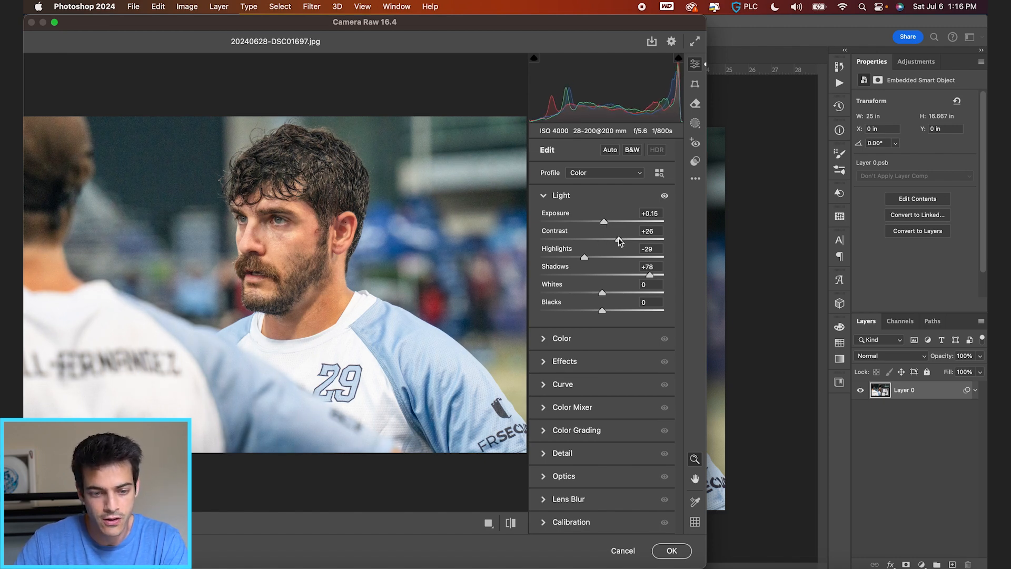
{"action": "left_click_drag", "start_coordinate": [616, 240], "coordinate": [626, 240]}
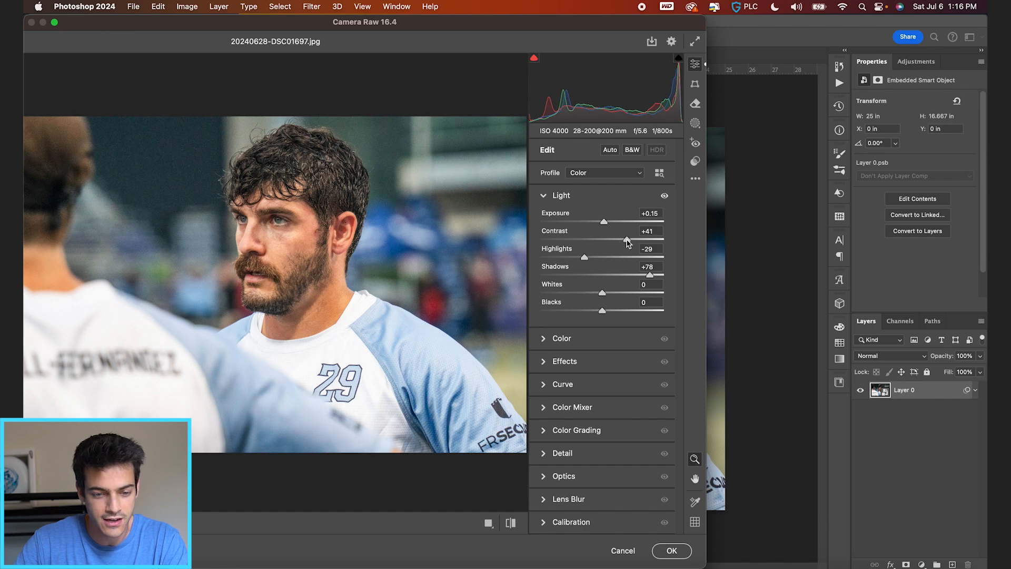
{"action": "left_click_drag", "start_coordinate": [628, 239], "coordinate": [619, 239]}
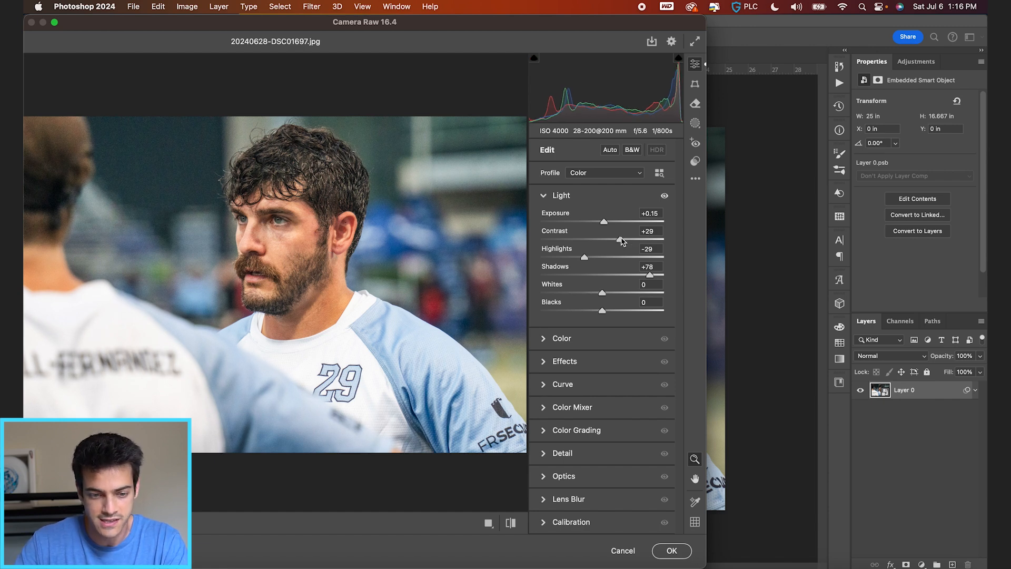
{"action": "left_click_drag", "start_coordinate": [619, 240], "coordinate": [624, 240]}
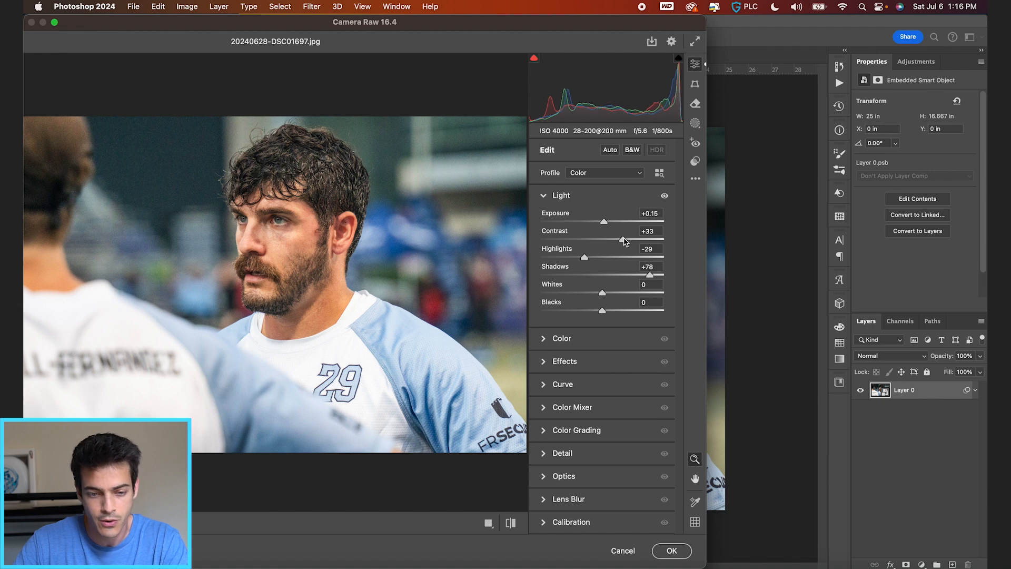
{"action": "left_click_drag", "start_coordinate": [622, 241], "coordinate": [623, 240]}
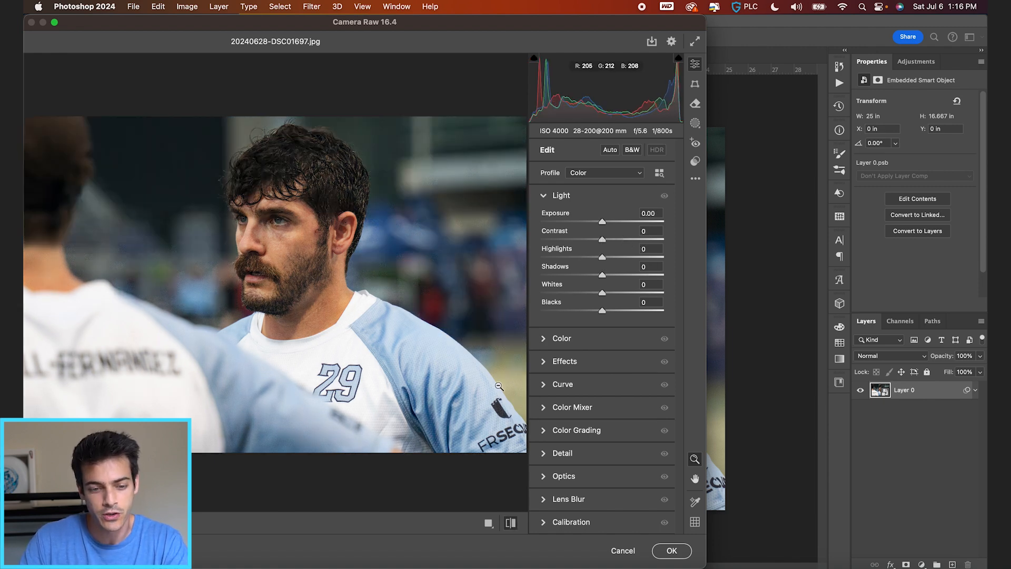
{"action": "left_click", "coordinate": [609, 150]}
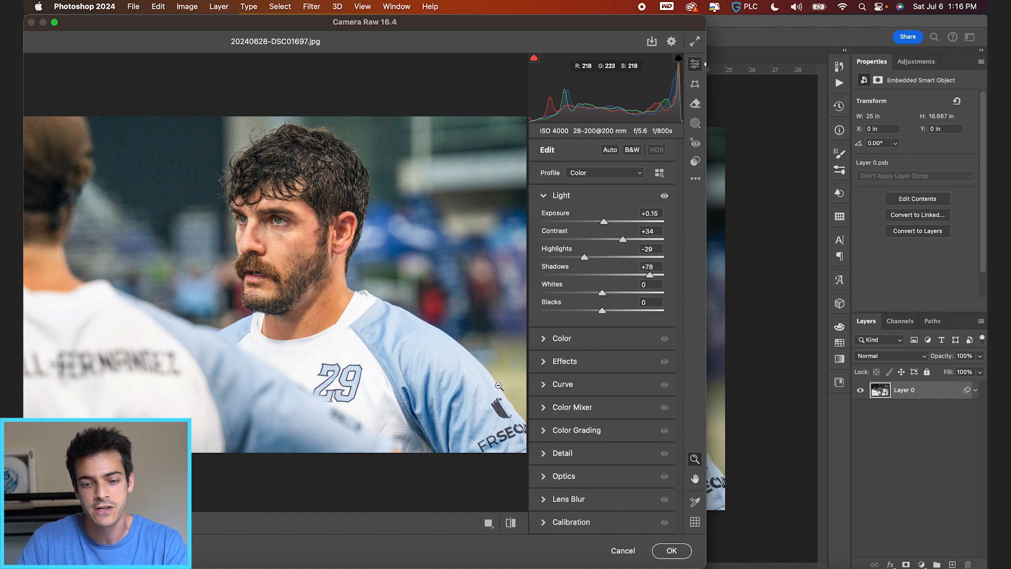
Set Whites to +15, Blacks to -39, and fine-tune Shadows.
{"action": "left_click_drag", "start_coordinate": [603, 292], "coordinate": [611, 293]}
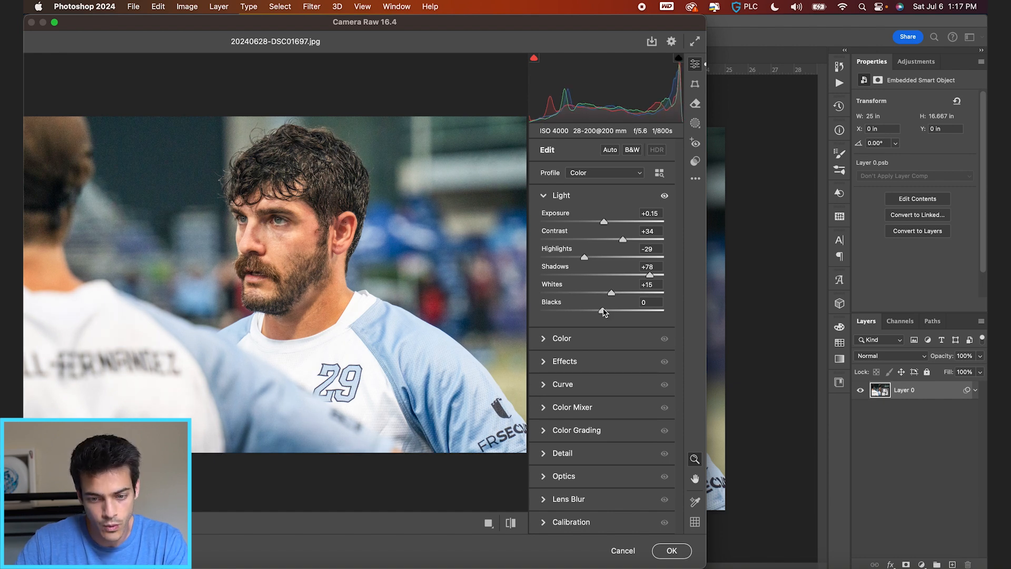
{"action": "left_click_drag", "start_coordinate": [604, 311], "coordinate": [590, 310]}
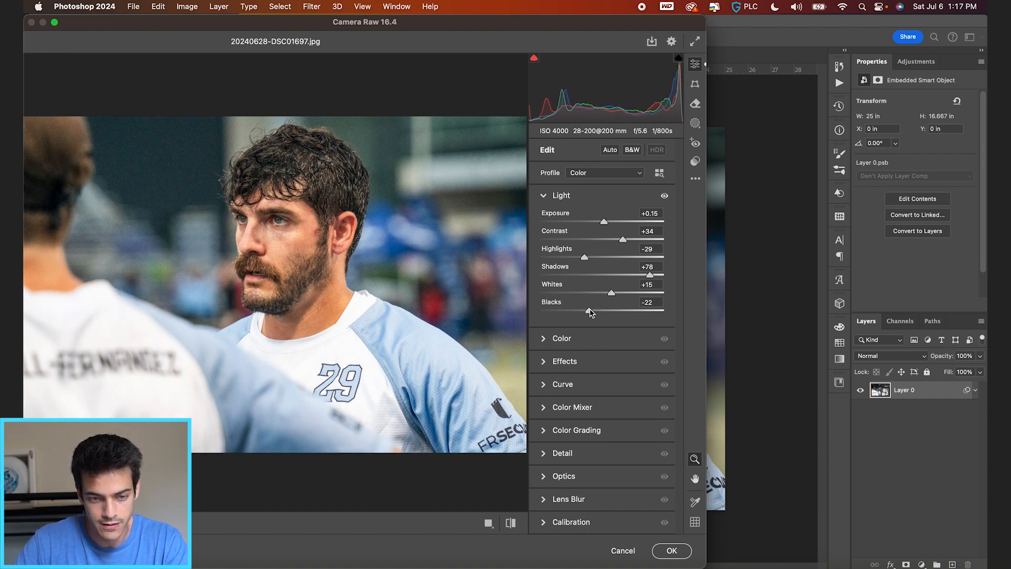
{"action": "left_click_drag", "start_coordinate": [608, 310], "coordinate": [577, 310]}
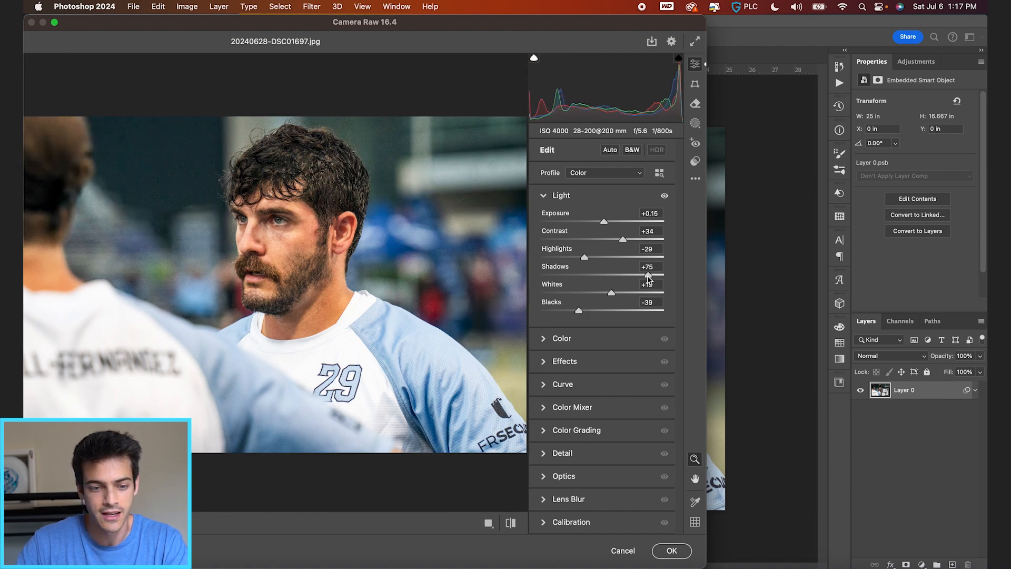
{"action": "left_click_drag", "start_coordinate": [646, 274], "coordinate": [652, 274]}
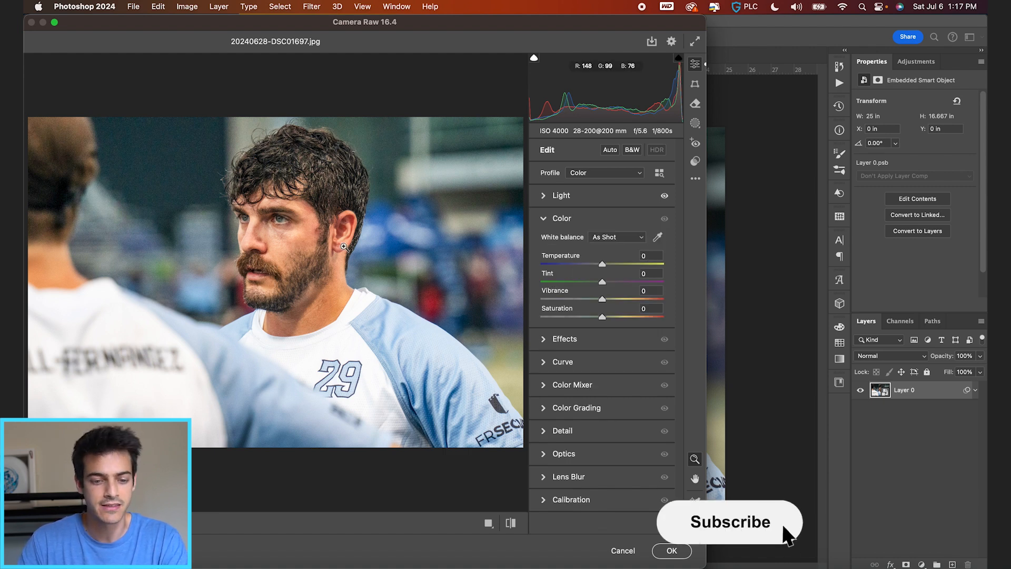
Show the Color panel and nudge one color slider slightly.
{"action": "left_click", "coordinate": [729, 522]}
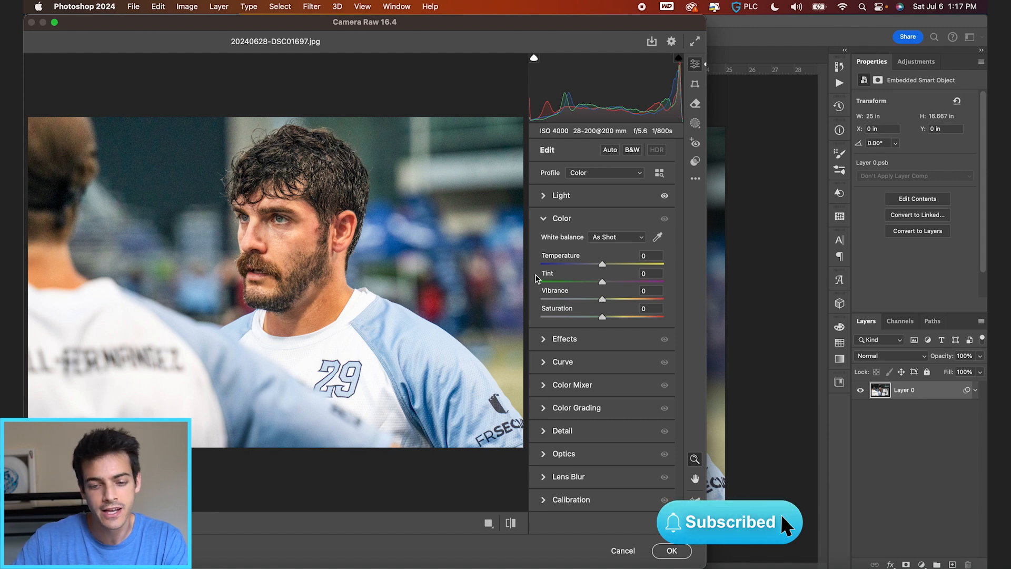
{"action": "left_click_drag", "start_coordinate": [602, 264], "coordinate": [598, 264]}
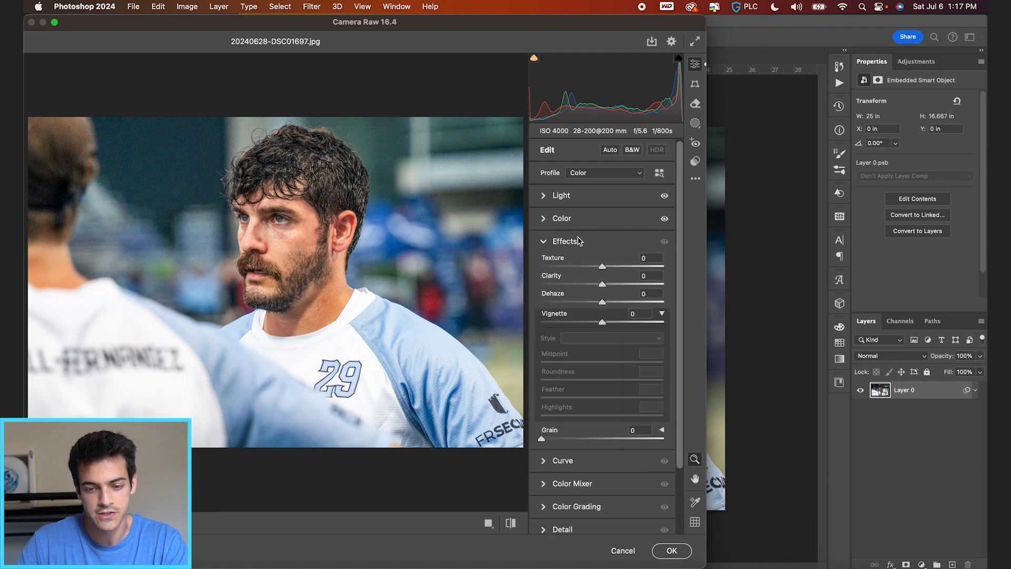
Preview Texture and Clarity by pushing both sliders toward maximum.
{"action": "left_click_drag", "start_coordinate": [601, 266], "coordinate": [622, 267]}
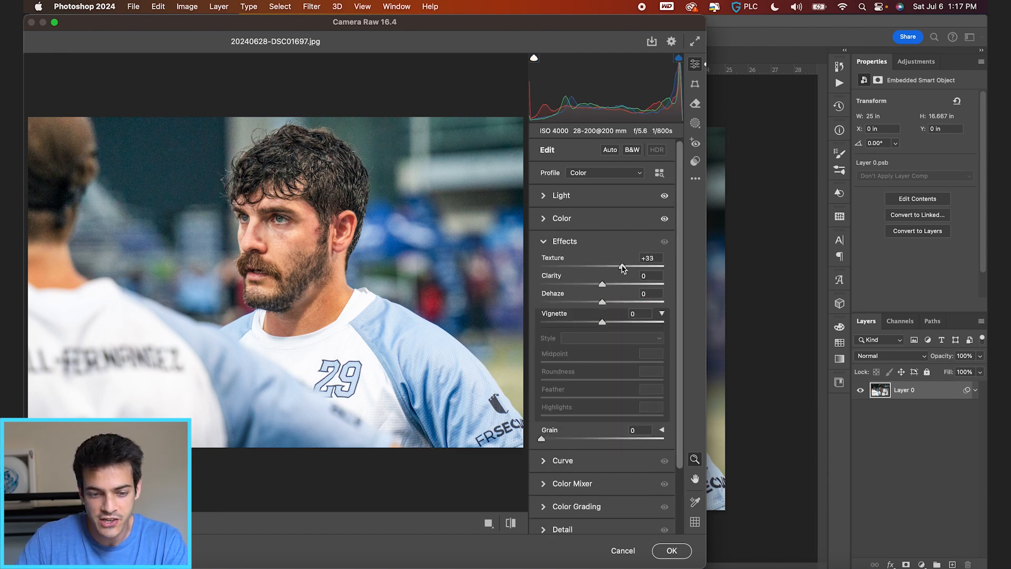
{"action": "left_click_drag", "start_coordinate": [619, 267], "coordinate": [681, 267]}
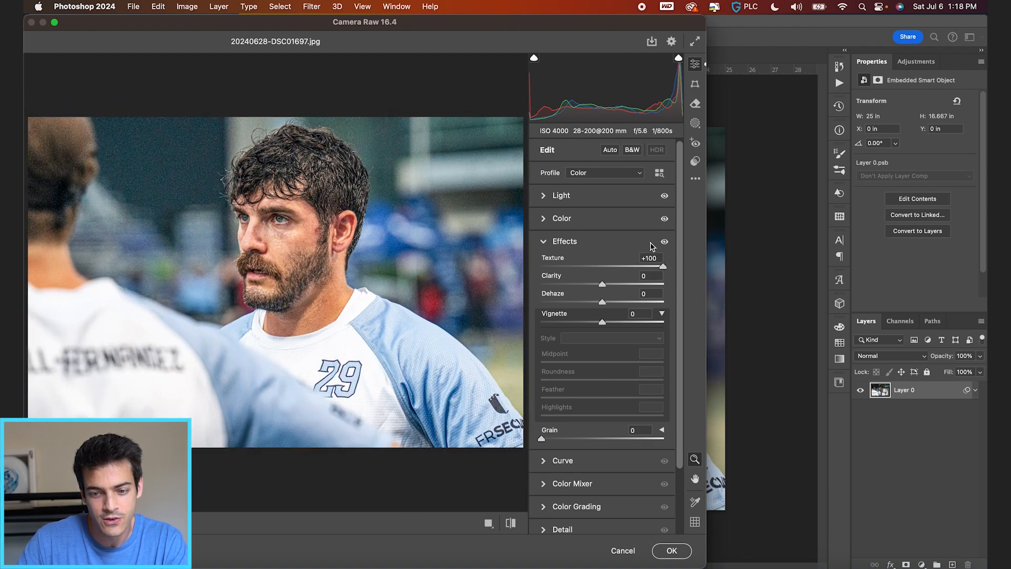
{"action": "left_click_drag", "start_coordinate": [663, 265], "coordinate": [617, 265]}
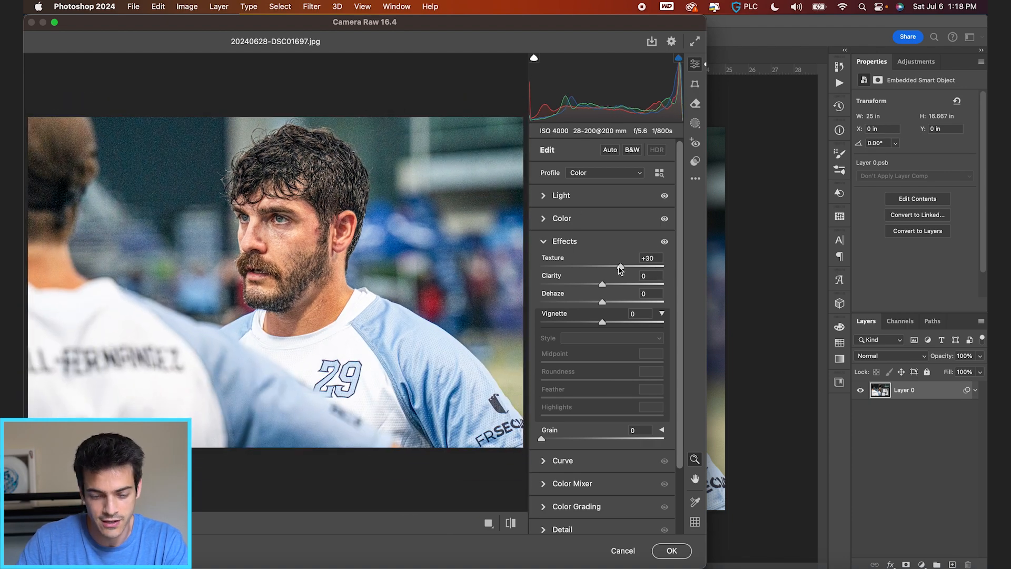
{"action": "left_click_drag", "start_coordinate": [601, 284], "coordinate": [620, 285]}
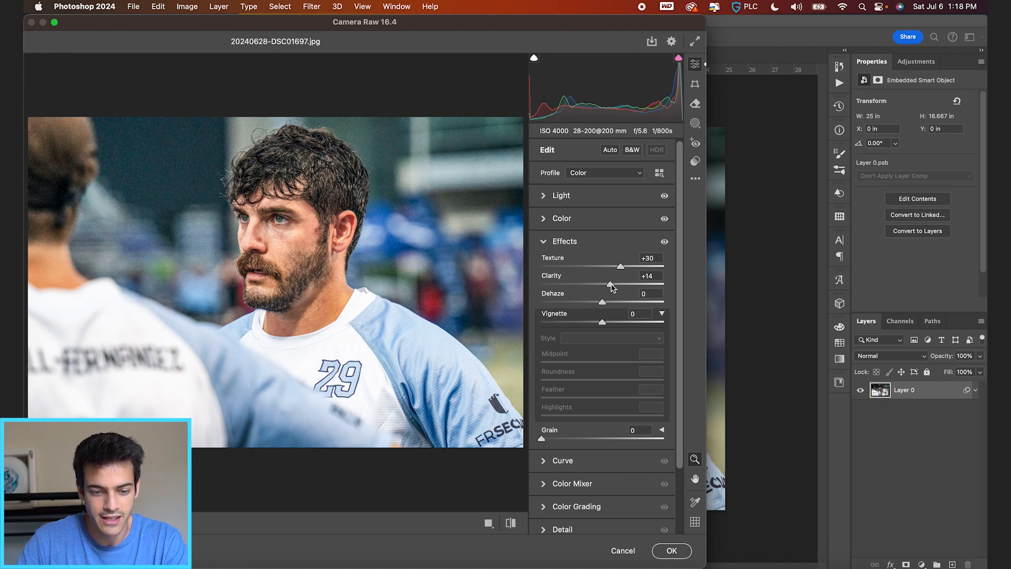
{"action": "left_click_drag", "start_coordinate": [609, 284], "coordinate": [664, 284]}
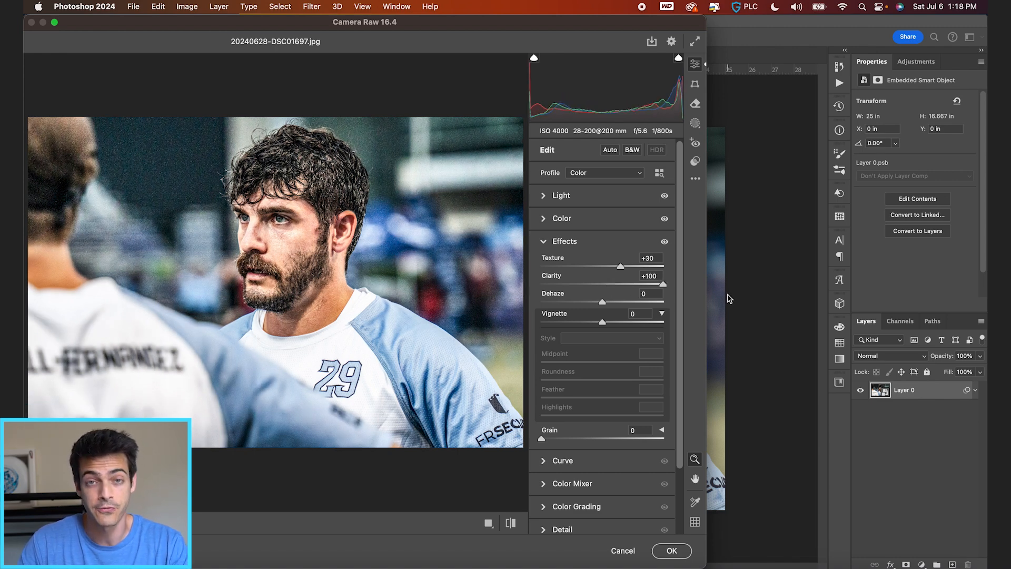
Settle Texture at +25 and Clarity at +20, and add a -21 vignette.
{"action": "left_click_drag", "start_coordinate": [651, 284], "coordinate": [621, 283]}
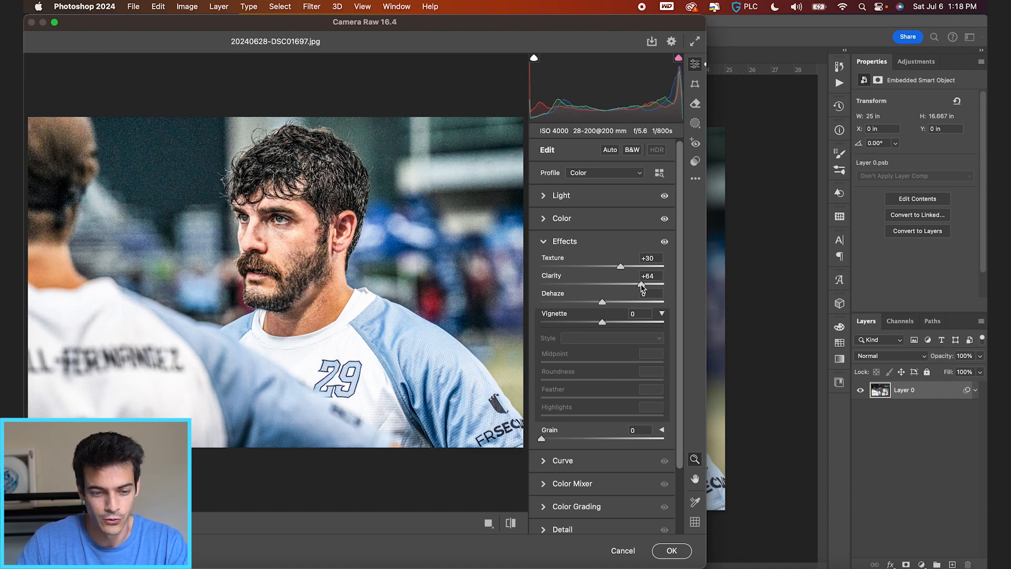
{"action": "left_click_drag", "start_coordinate": [640, 285], "coordinate": [614, 285]}
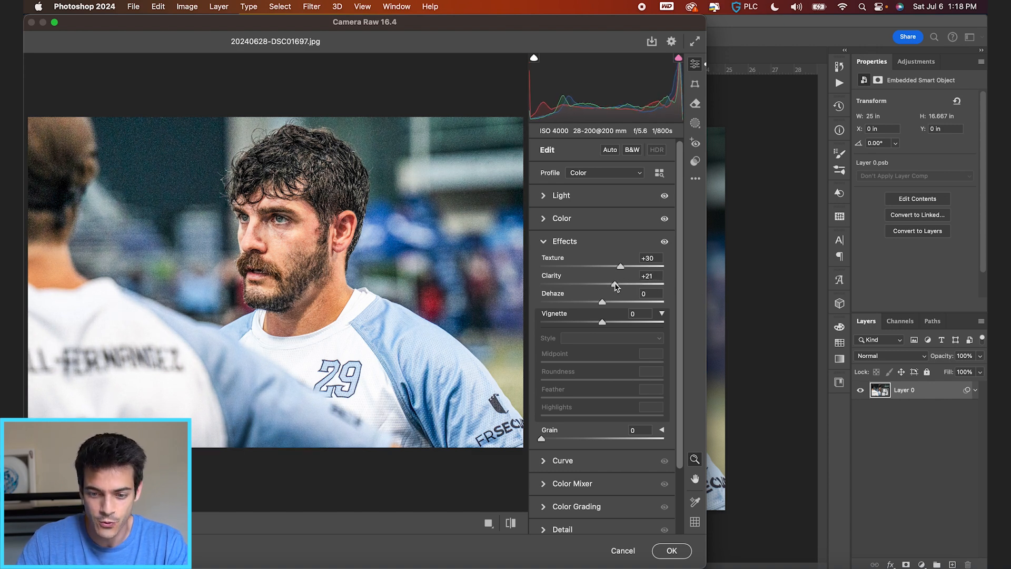
{"action": "left_click_drag", "start_coordinate": [621, 284], "coordinate": [614, 285]}
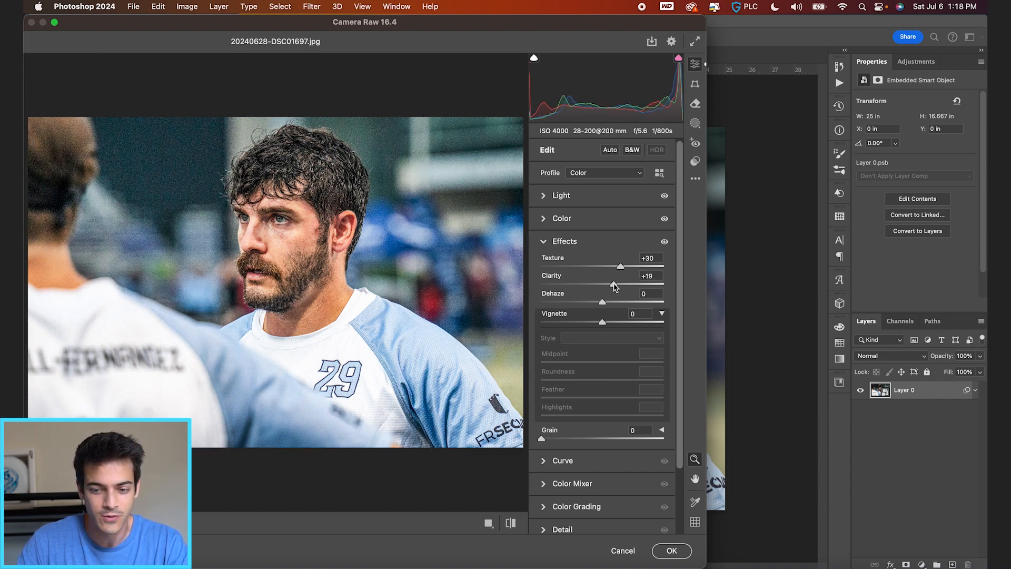
{"action": "left_click_drag", "start_coordinate": [620, 266], "coordinate": [615, 266]}
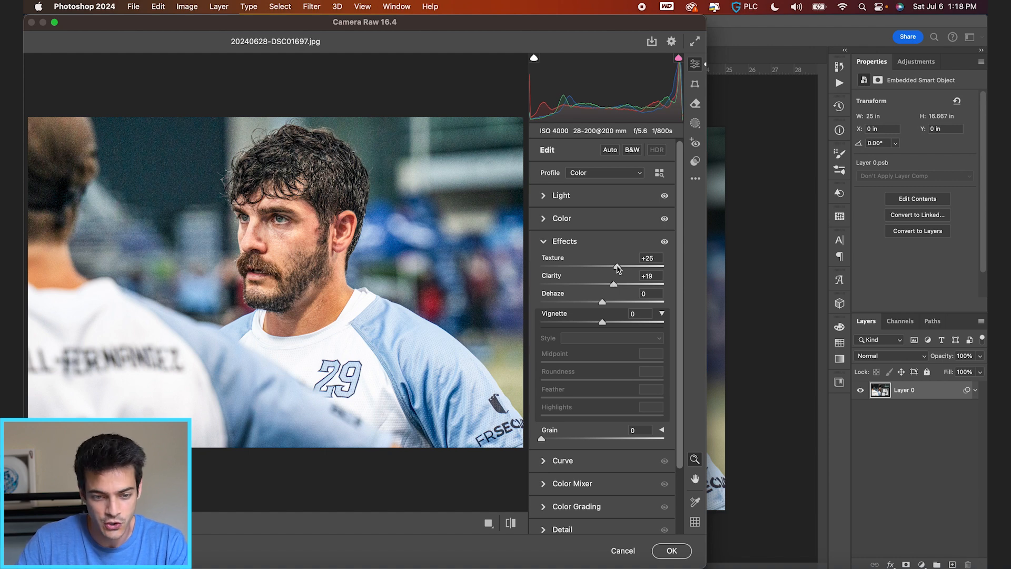
{"action": "left_click_drag", "start_coordinate": [611, 284], "coordinate": [618, 284]}
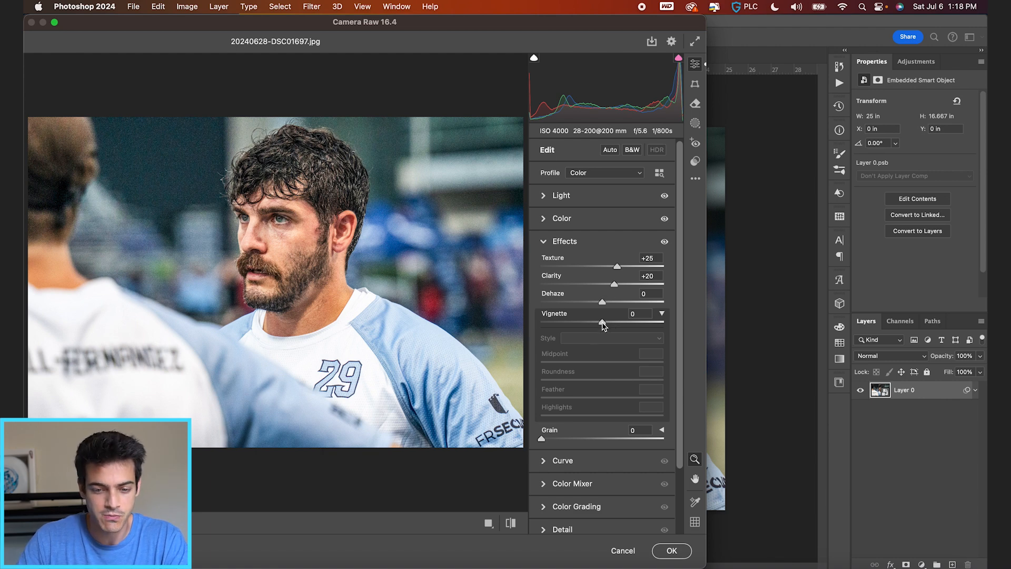
{"action": "left_click_drag", "start_coordinate": [601, 322], "coordinate": [587, 322]}
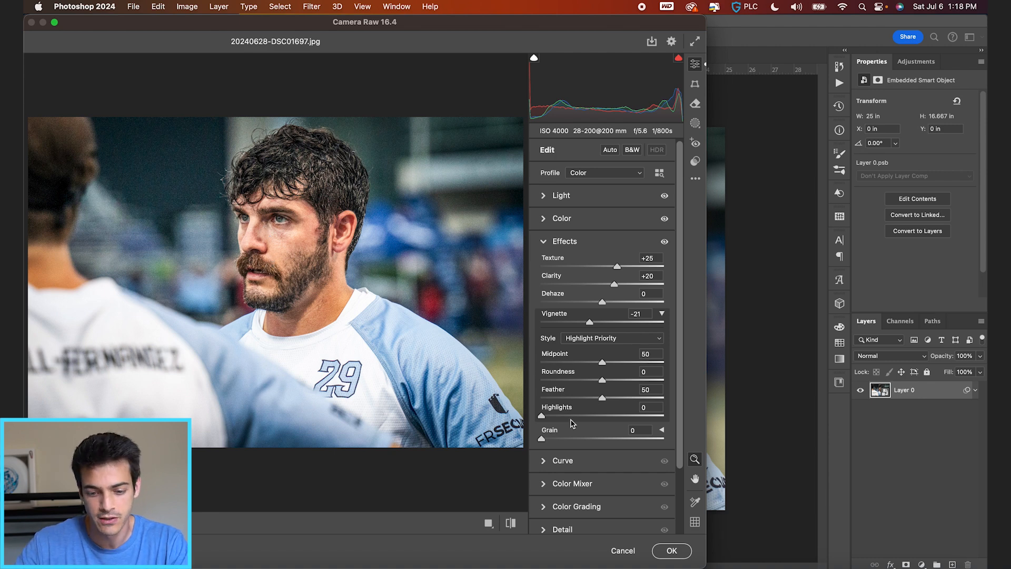
{"action": "mouse_move", "coordinate": [541, 507]}
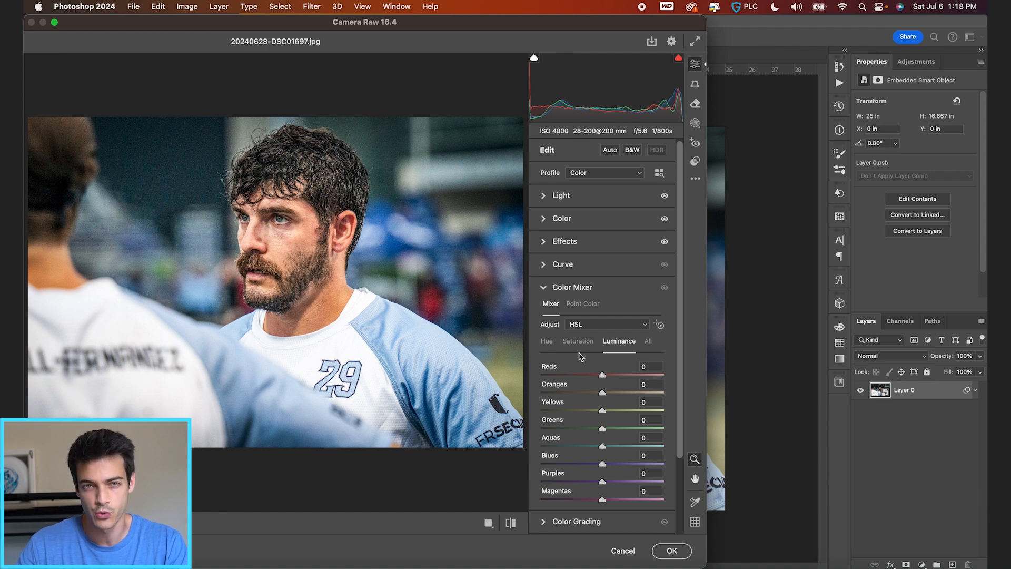
{"action": "mouse_move", "coordinate": [533, 353]}
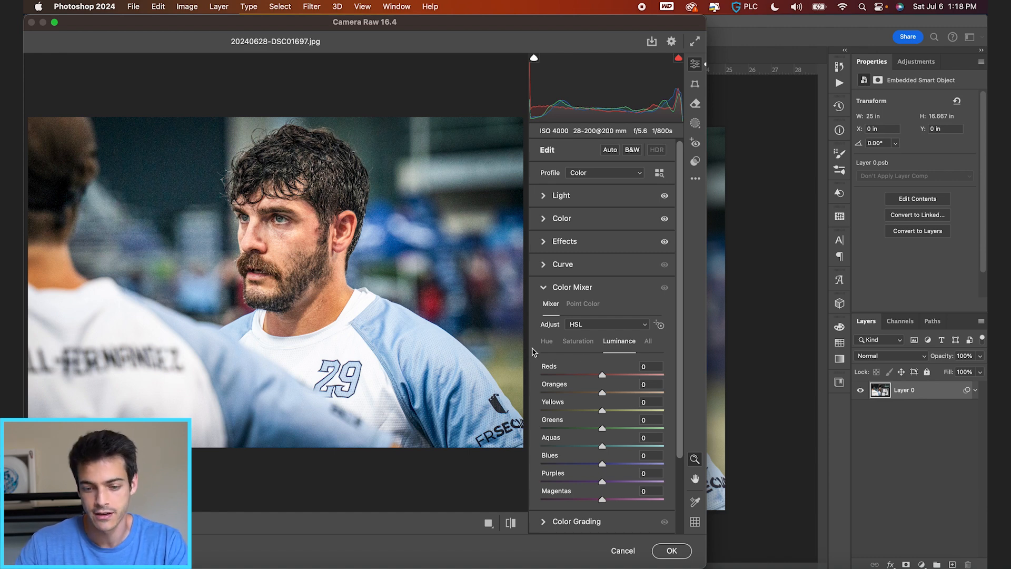
Shift the Orange hue to -22 and the Reds hue slightly.
{"action": "left_click", "coordinate": [553, 341]}
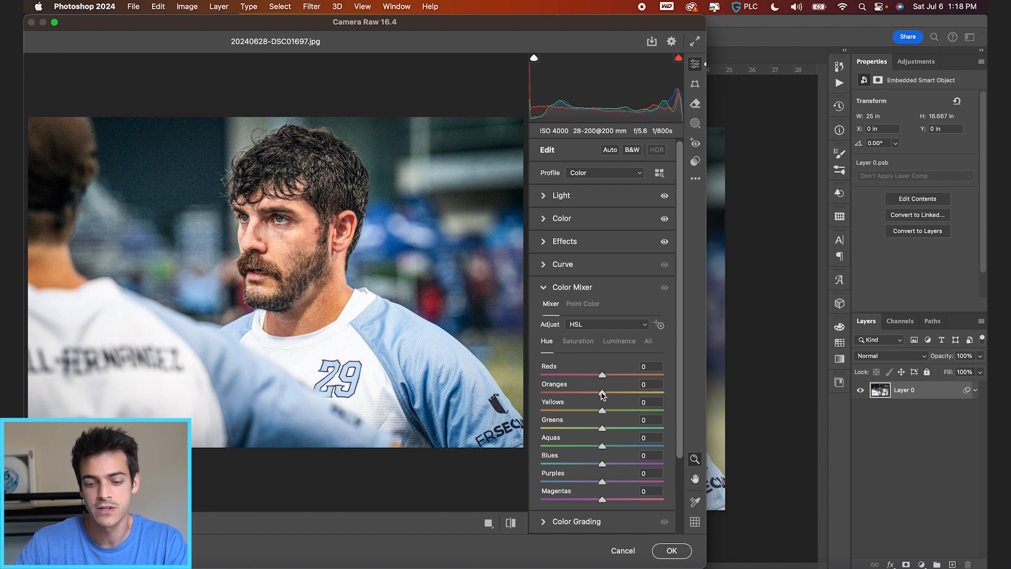
{"action": "left_click_drag", "start_coordinate": [602, 393], "coordinate": [589, 393]}
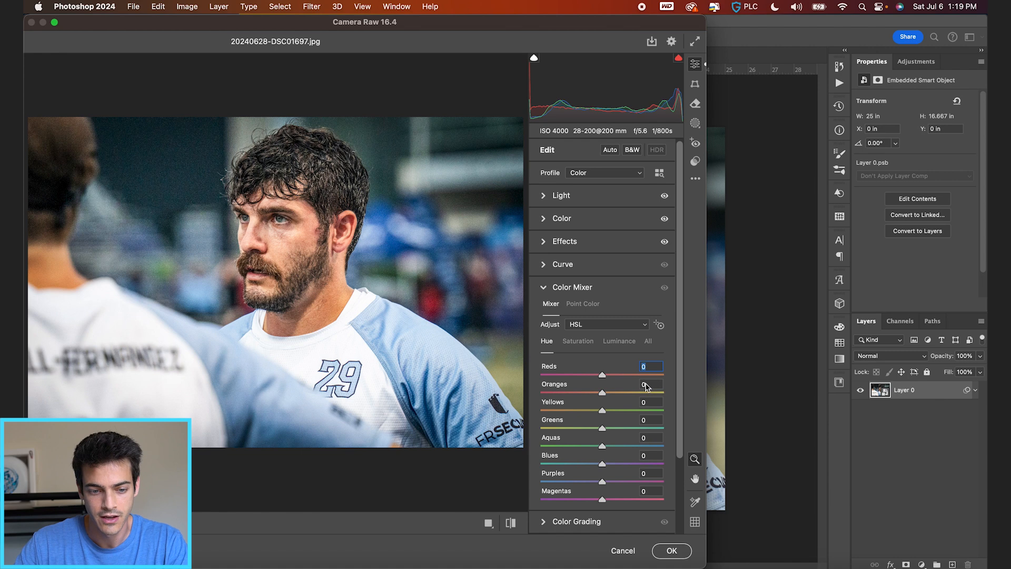
{"action": "mouse_move", "coordinate": [601, 395]}
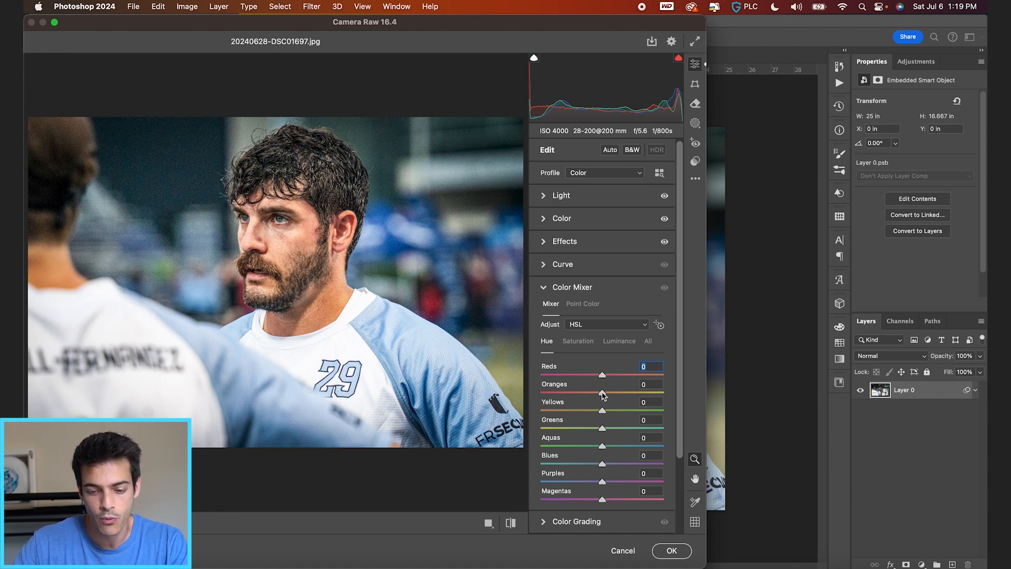
{"action": "left_click_drag", "start_coordinate": [603, 392], "coordinate": [594, 393]}
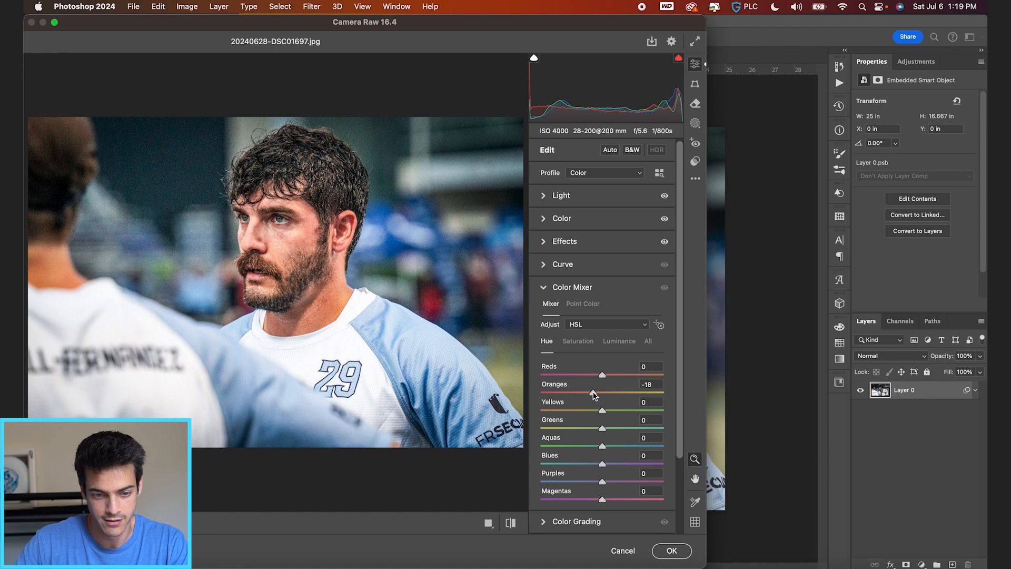
{"action": "left_click_drag", "start_coordinate": [594, 392], "coordinate": [596, 392]}
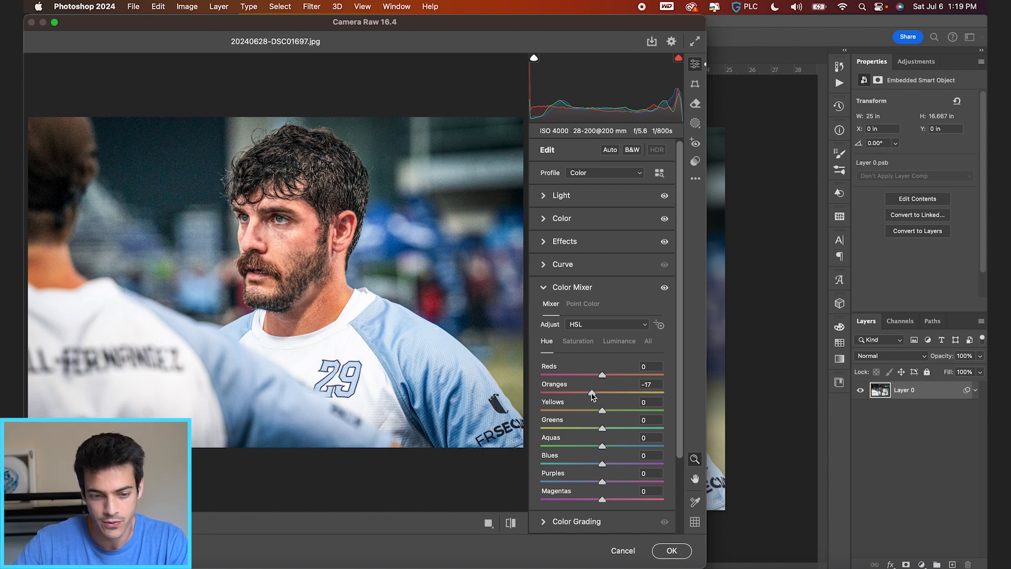
{"action": "left_click_drag", "start_coordinate": [592, 393], "coordinate": [588, 392]}
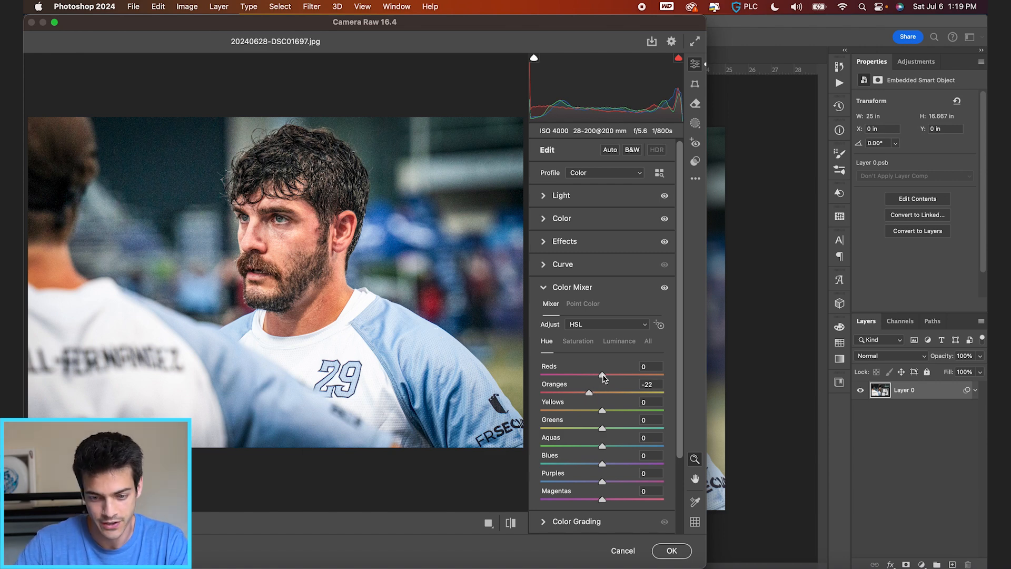
{"action": "left_click_drag", "start_coordinate": [603, 376], "coordinate": [595, 376]}
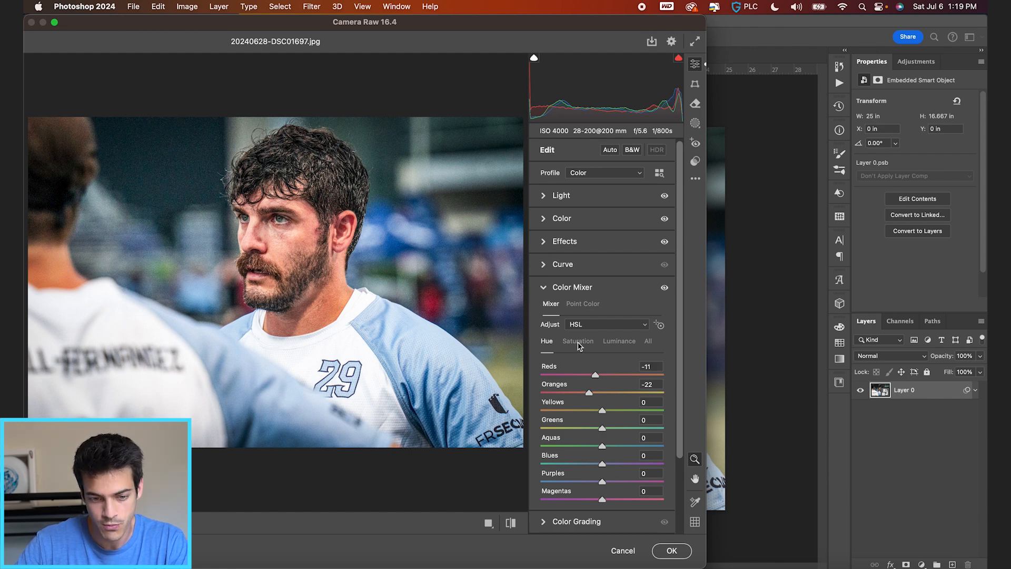
Adjust Orange saturation and set Blue saturation to about +30.
{"action": "left_click", "coordinate": [578, 341]}
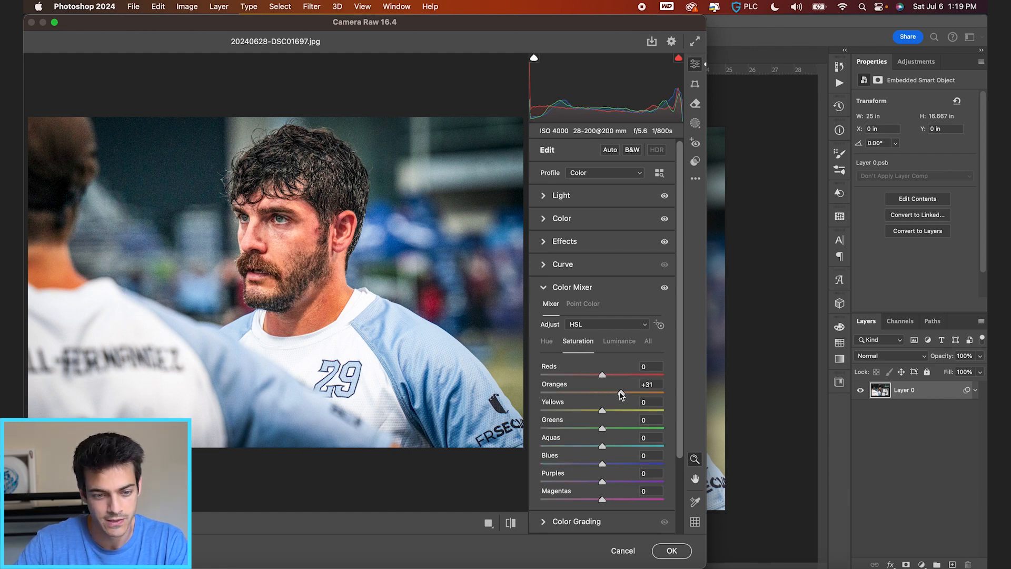
{"action": "left_click_drag", "start_coordinate": [602, 374], "coordinate": [583, 374]}
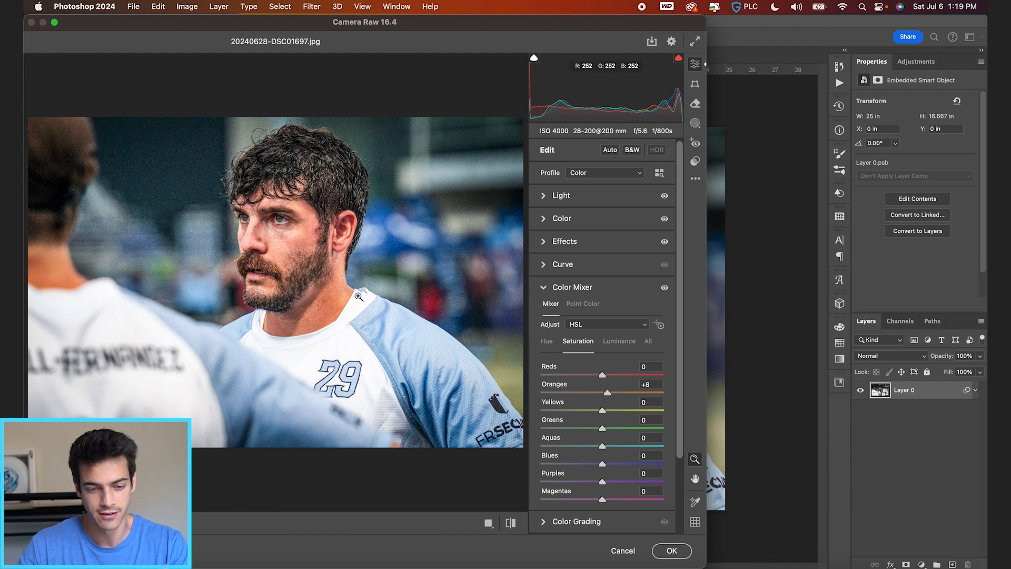
{"action": "mouse_move", "coordinate": [319, 291]}
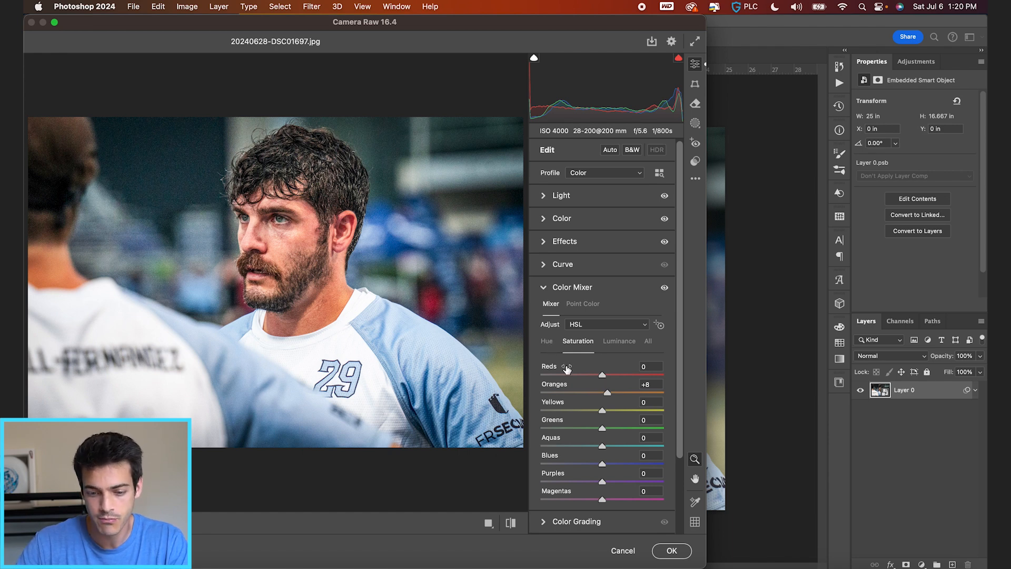
{"action": "left_click_drag", "start_coordinate": [601, 463], "coordinate": [641, 463]}
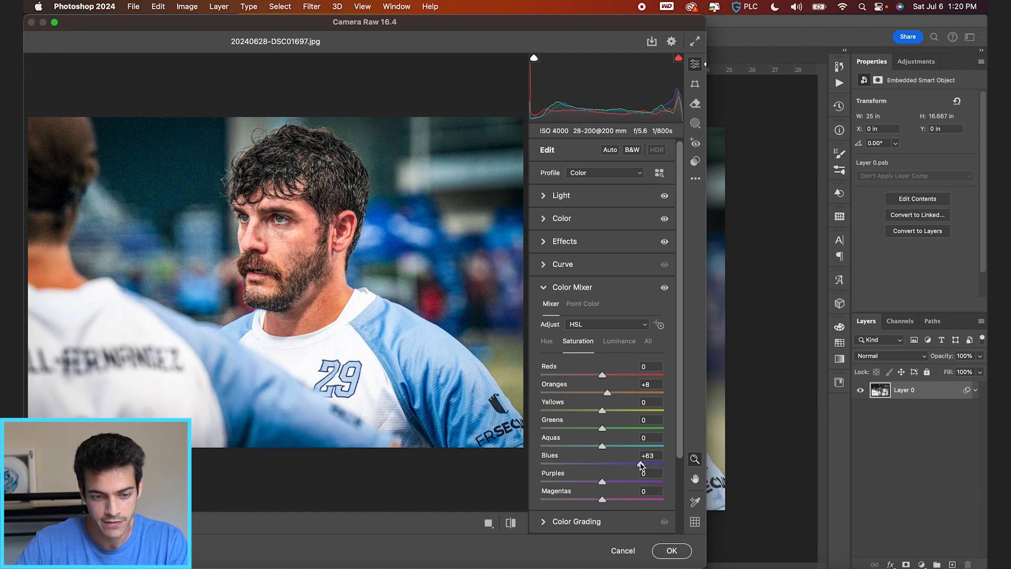
{"action": "left_click_drag", "start_coordinate": [644, 465], "coordinate": [609, 464]}
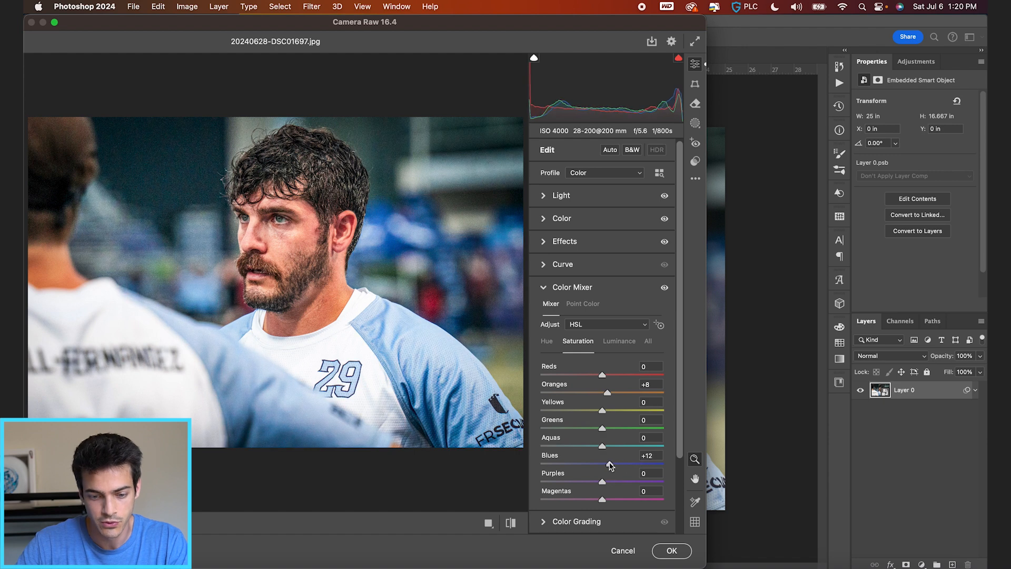
{"action": "left_click_drag", "start_coordinate": [608, 465], "coordinate": [603, 455]}
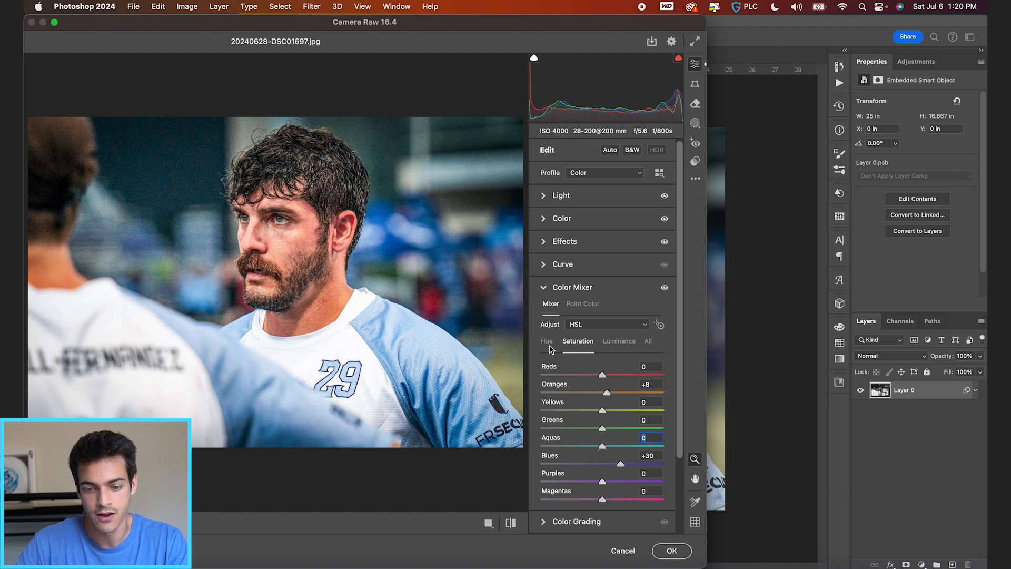
Shift the Blue hue slightly in the Color Mixer.
{"action": "left_click", "coordinate": [546, 341]}
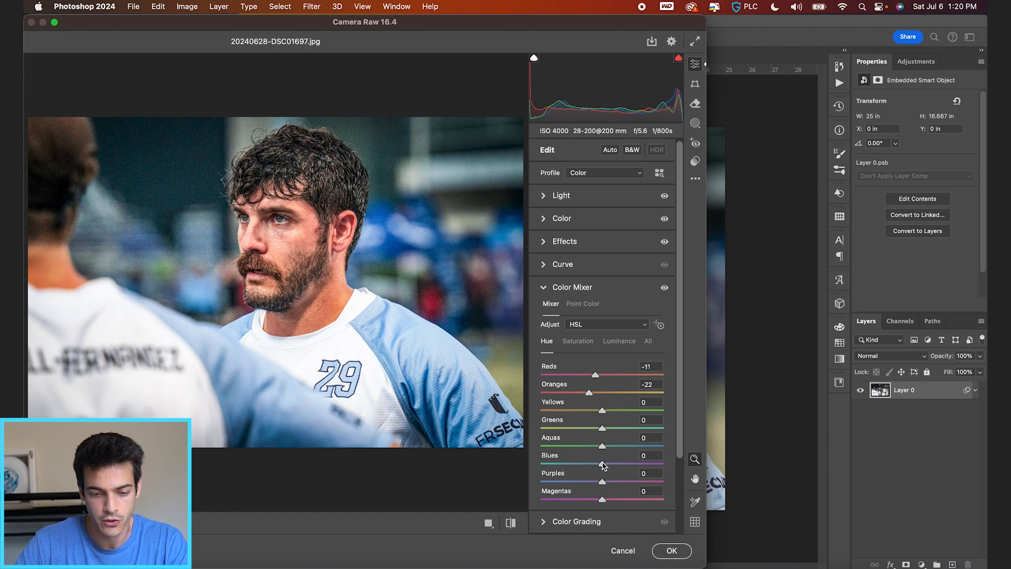
{"action": "left_click_drag", "start_coordinate": [601, 464], "coordinate": [596, 464]}
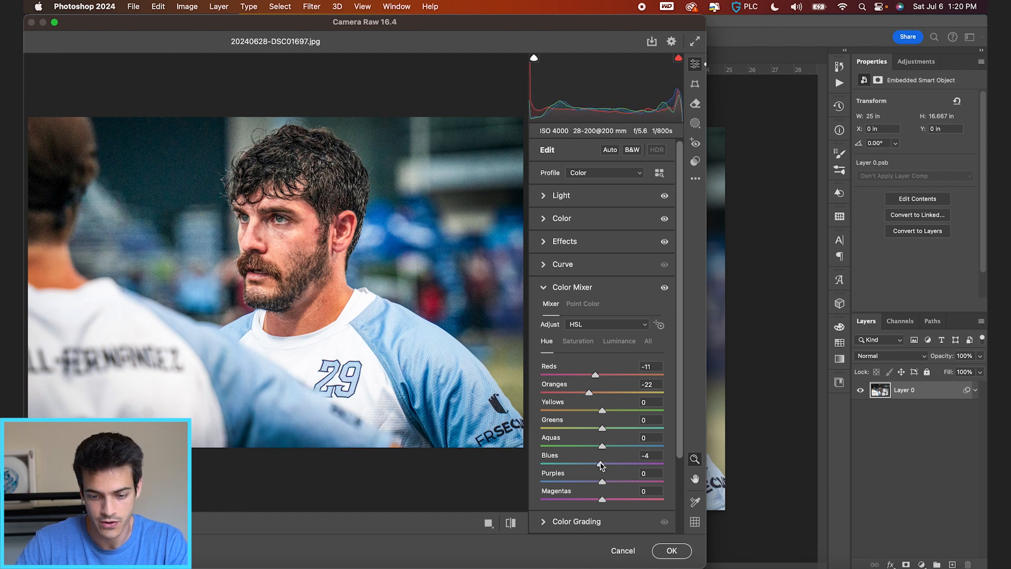
{"action": "left_click_drag", "start_coordinate": [600, 465], "coordinate": [594, 465]}
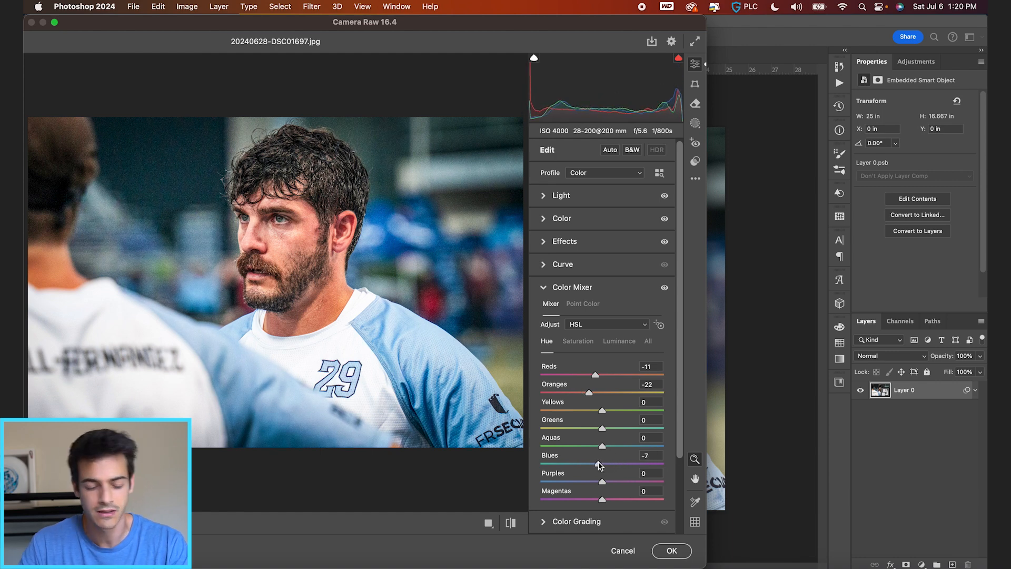
Lower Blue luminance to about -19 to deepen the jersey.
{"action": "left_click", "coordinate": [618, 340]}
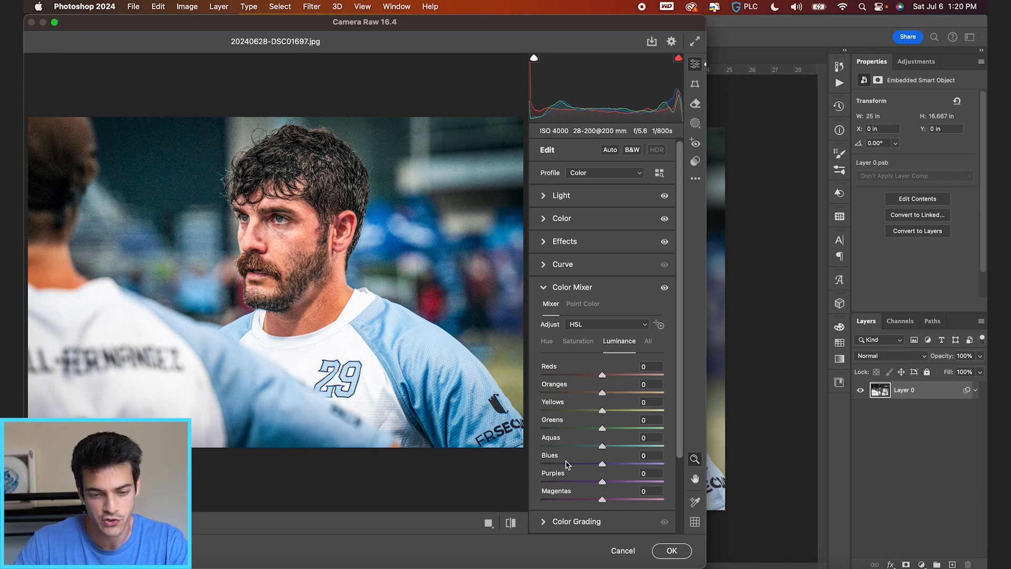
{"action": "left_click_drag", "start_coordinate": [601, 463], "coordinate": [586, 463]}
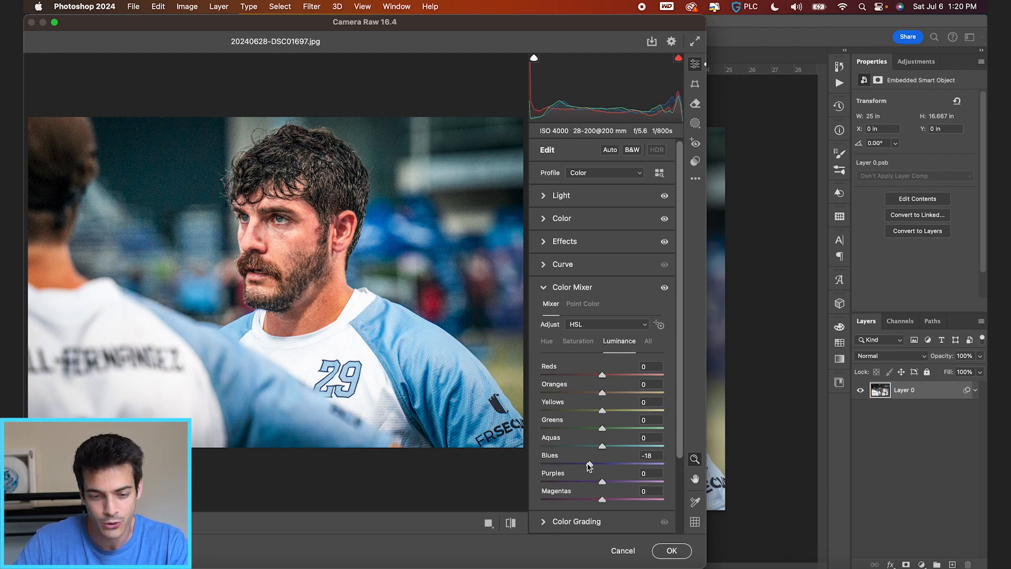
{"action": "left_click_drag", "start_coordinate": [587, 463], "coordinate": [596, 463]}
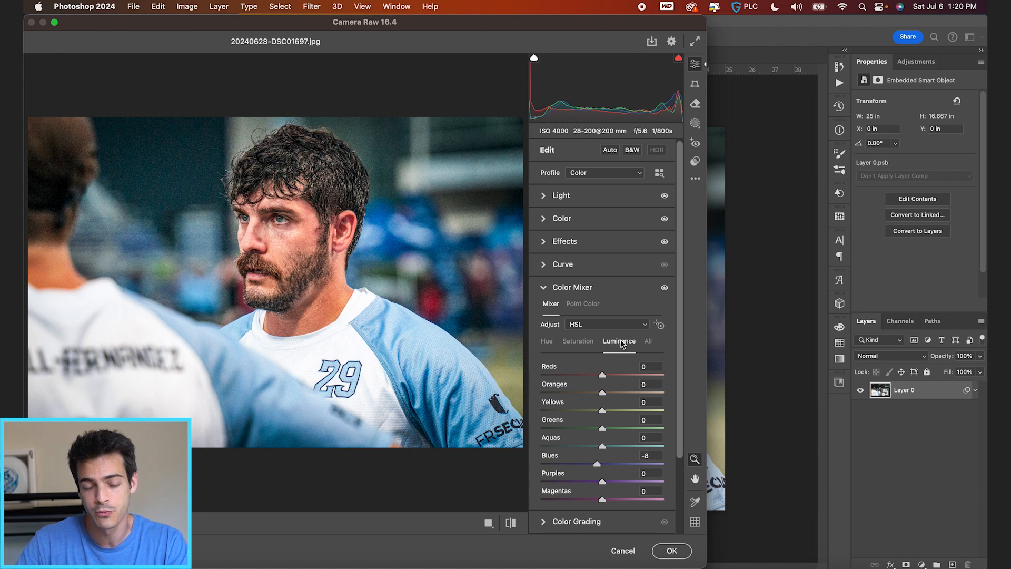
{"action": "left_click_drag", "start_coordinate": [596, 462], "coordinate": [587, 463]}
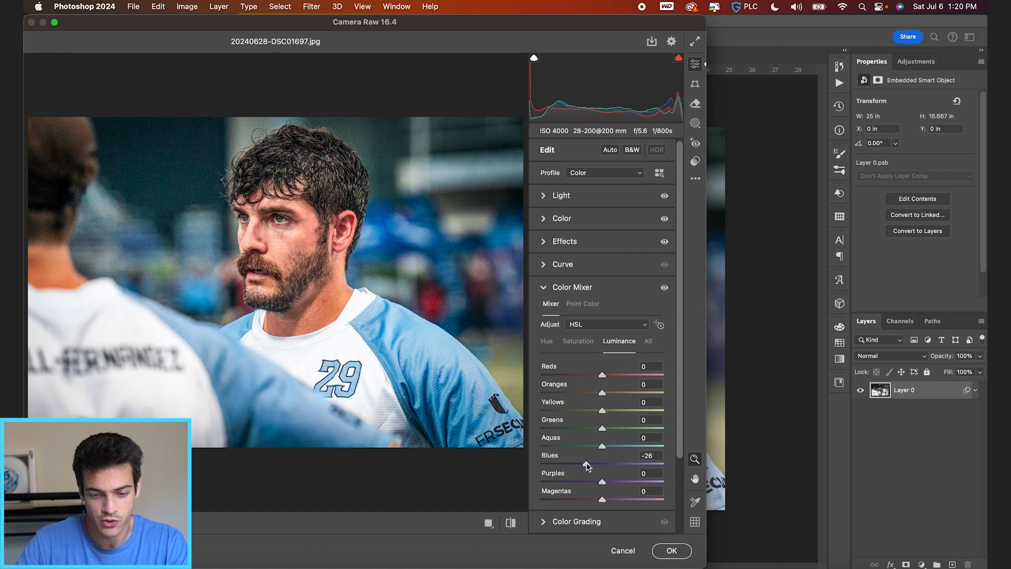
{"action": "left_click_drag", "start_coordinate": [586, 464], "coordinate": [590, 464]}
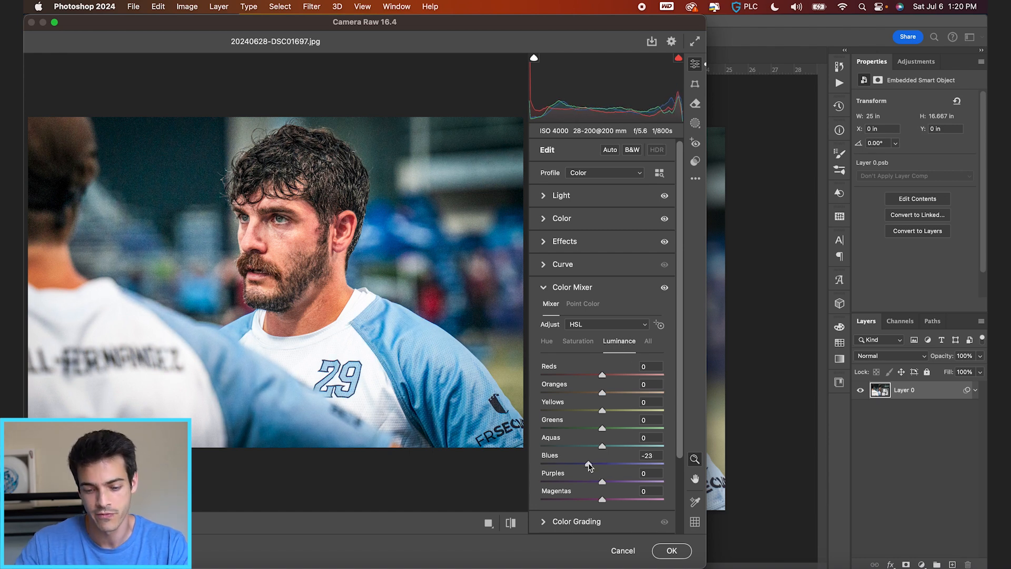
{"action": "left_click_drag", "start_coordinate": [587, 465], "coordinate": [596, 465]}
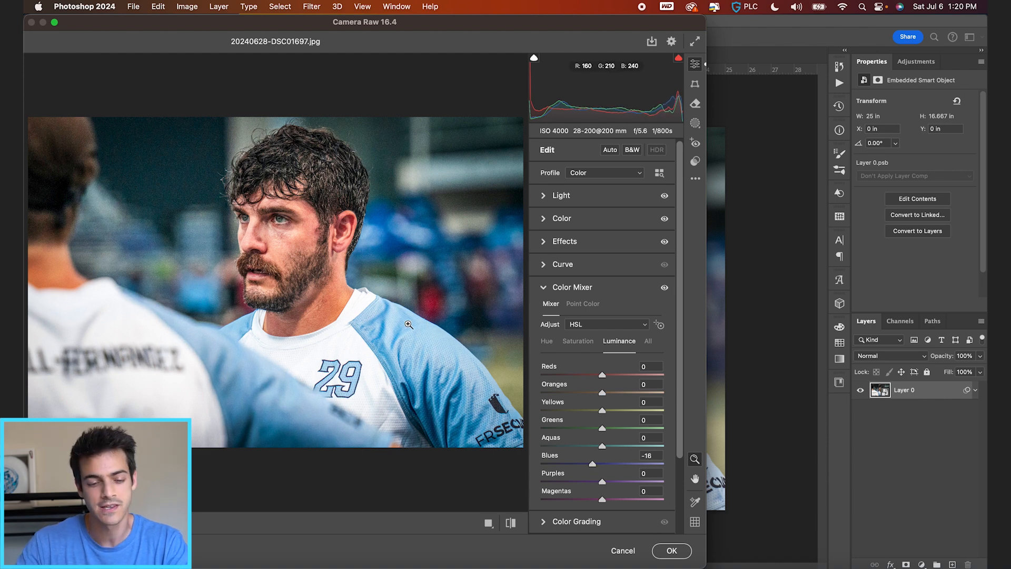
{"action": "left_click_drag", "start_coordinate": [593, 464], "coordinate": [590, 463]}
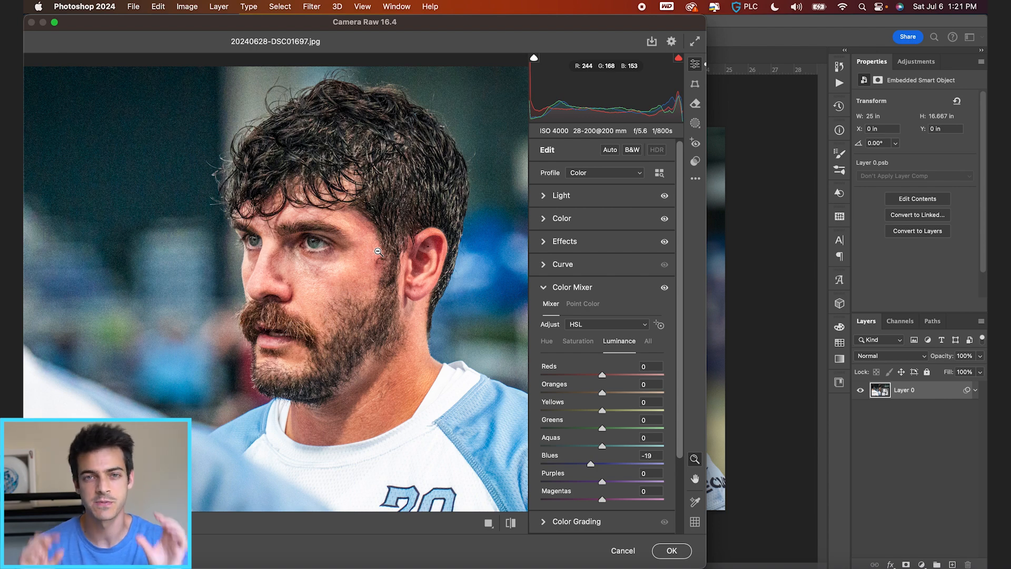
{"action": "mouse_move", "coordinate": [335, 262]}
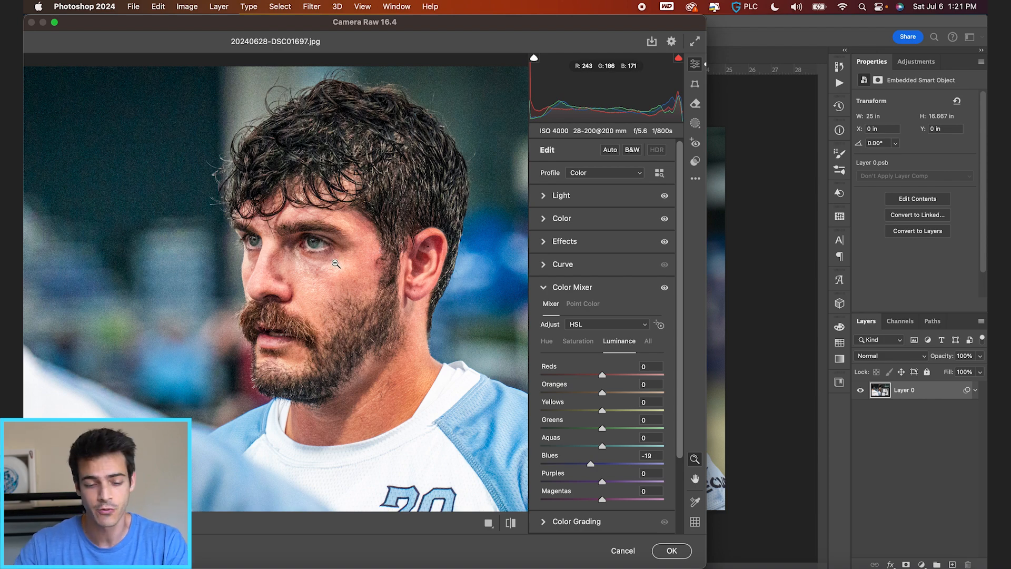
Open Camera Raw's Masking options over the zoomed-in face.
{"action": "left_click", "coordinate": [694, 123]}
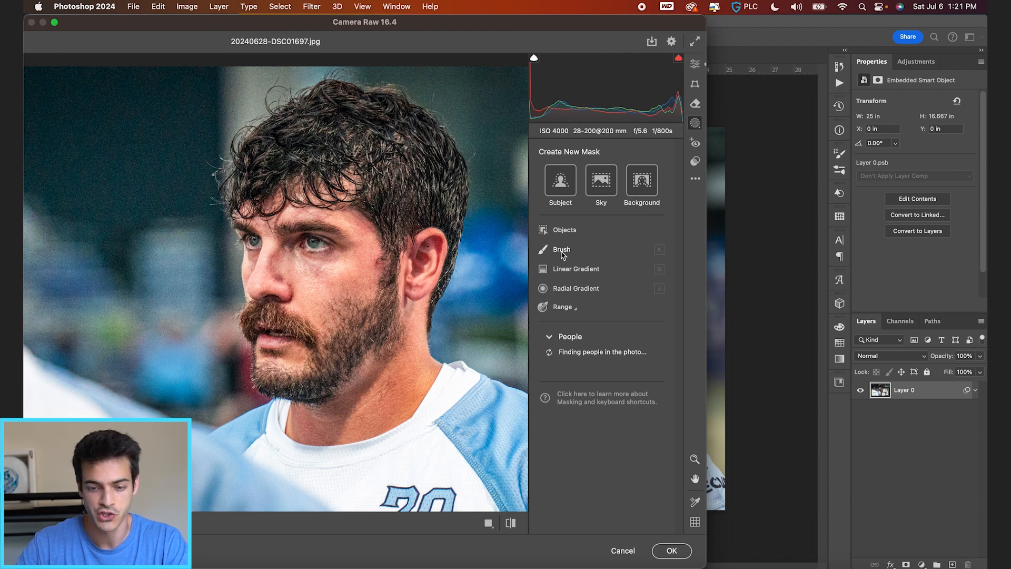
{"action": "mouse_move", "coordinate": [326, 256]}
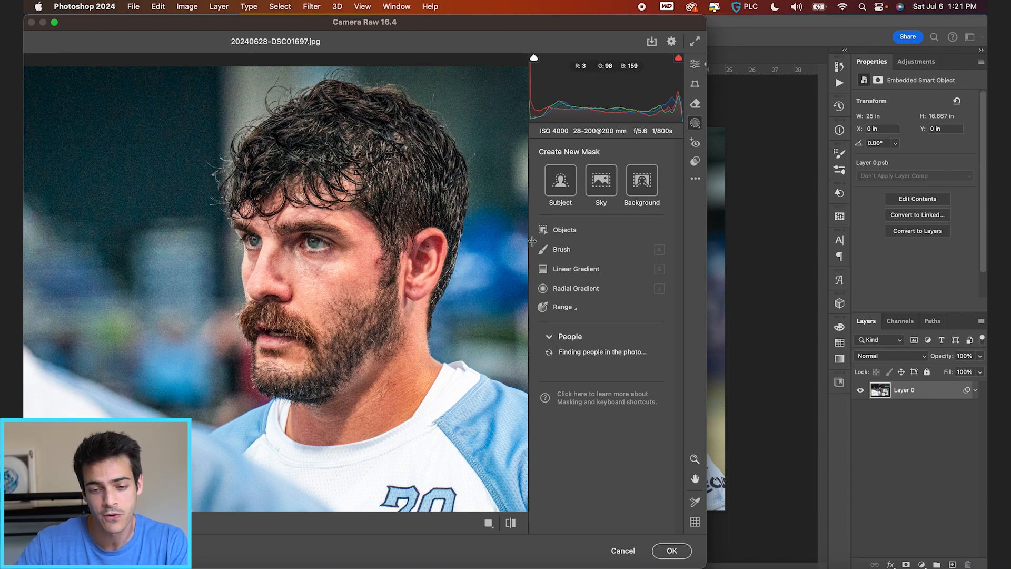
Brush a mask over the eyes and raise its contrast and highlights.
{"action": "left_click", "coordinate": [560, 249]}
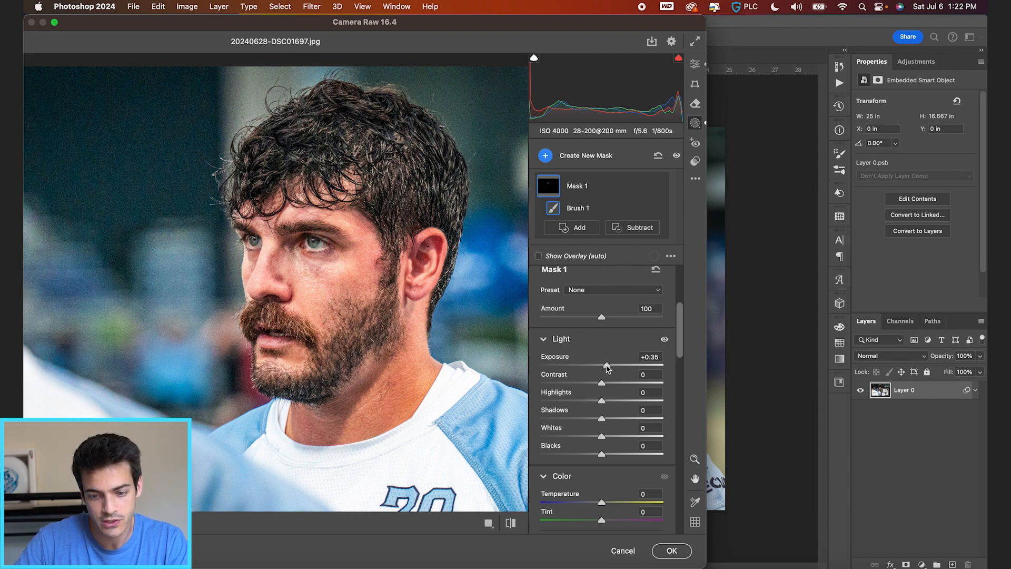
{"action": "left_click_drag", "start_coordinate": [601, 382], "coordinate": [612, 382]}
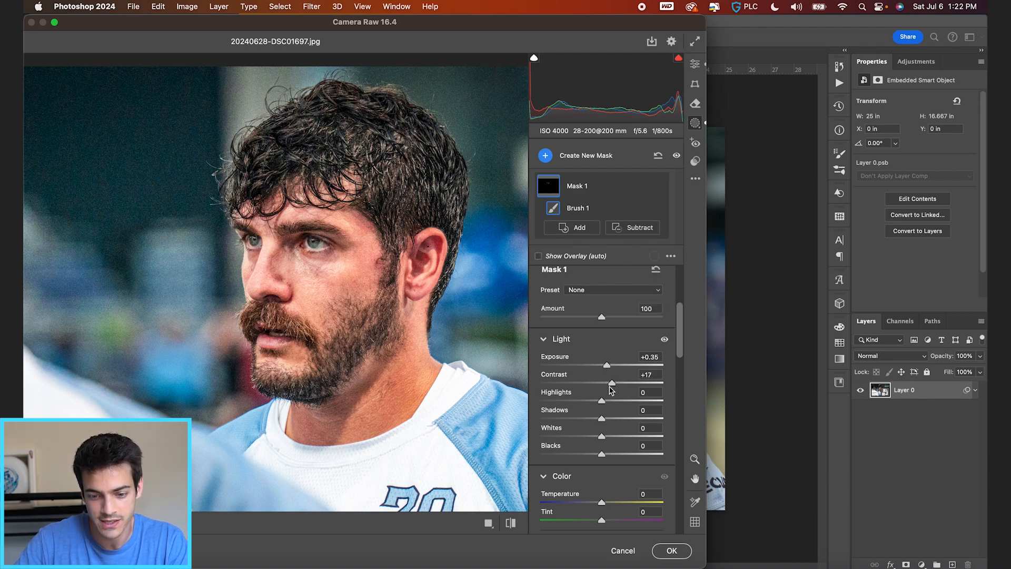
{"action": "left_click_drag", "start_coordinate": [602, 399], "coordinate": [611, 400]}
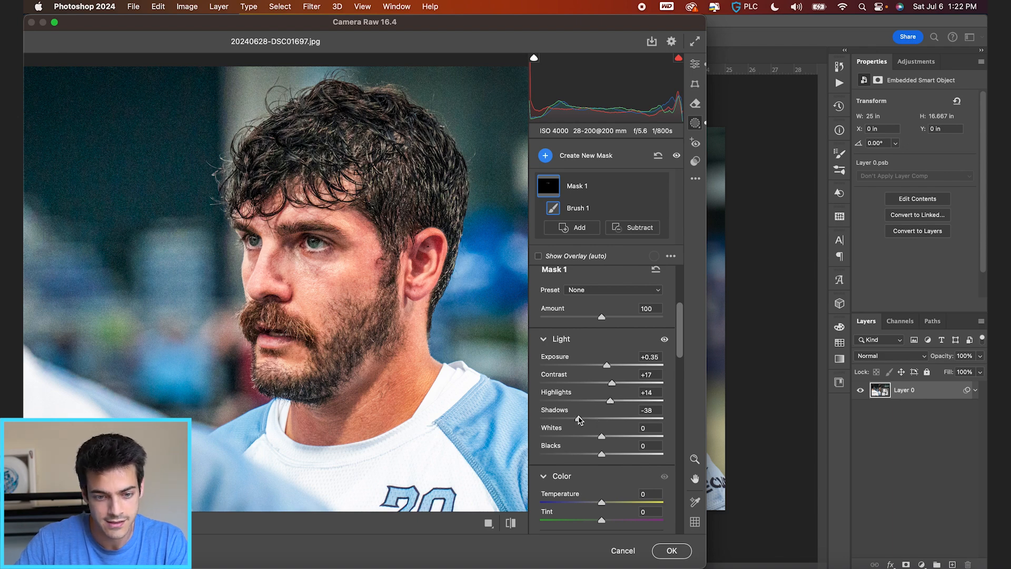
{"action": "left_click_drag", "start_coordinate": [600, 417], "coordinate": [612, 418]}
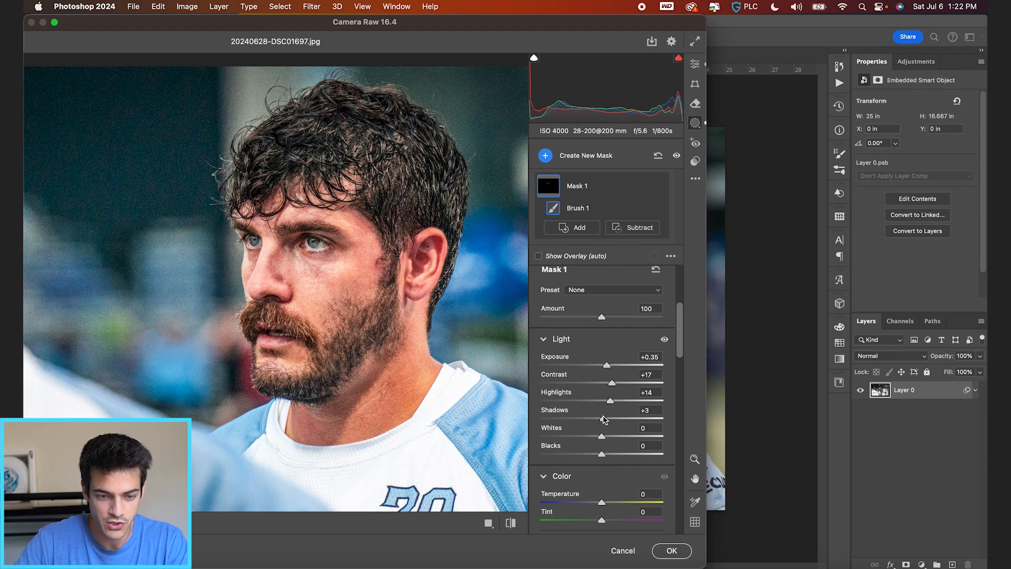
{"action": "left_click_drag", "start_coordinate": [605, 417], "coordinate": [612, 417]}
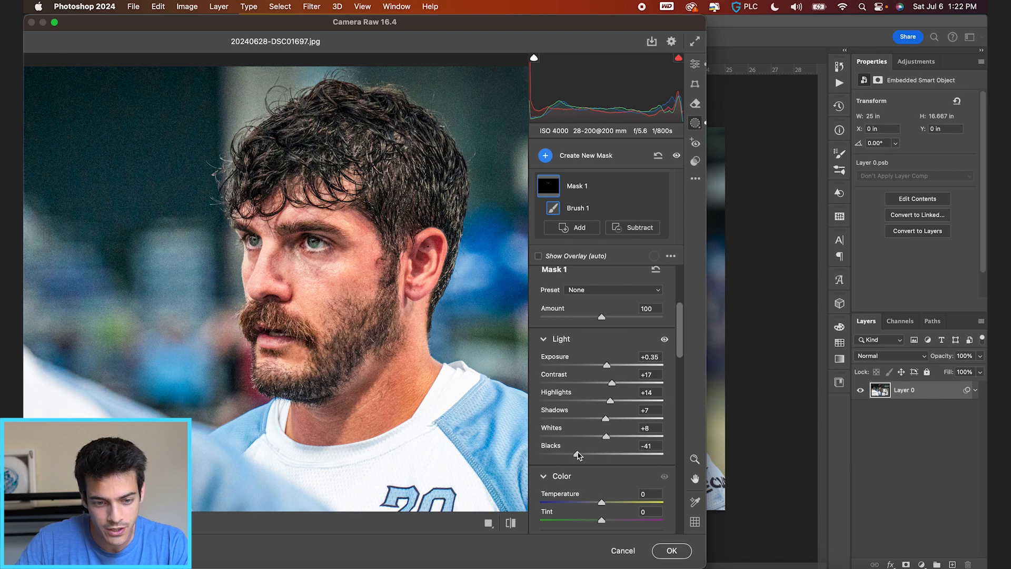
Give the eye mask Saturation +15 and added Clarity, then return to Edit.
{"action": "scroll", "scroll_direction": "down", "scroll_amount": 3}
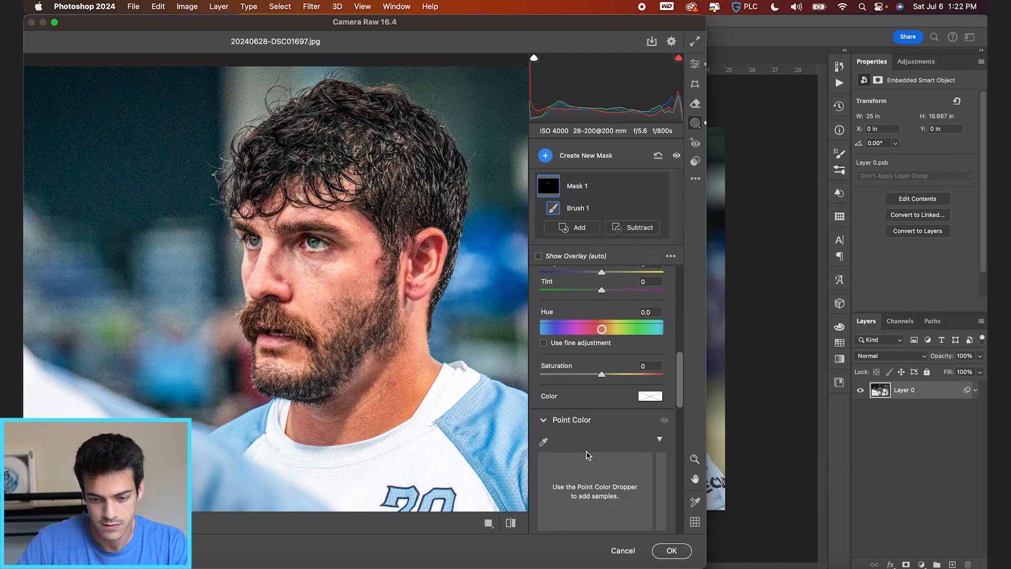
{"action": "left_click_drag", "start_coordinate": [600, 374], "coordinate": [638, 359]}
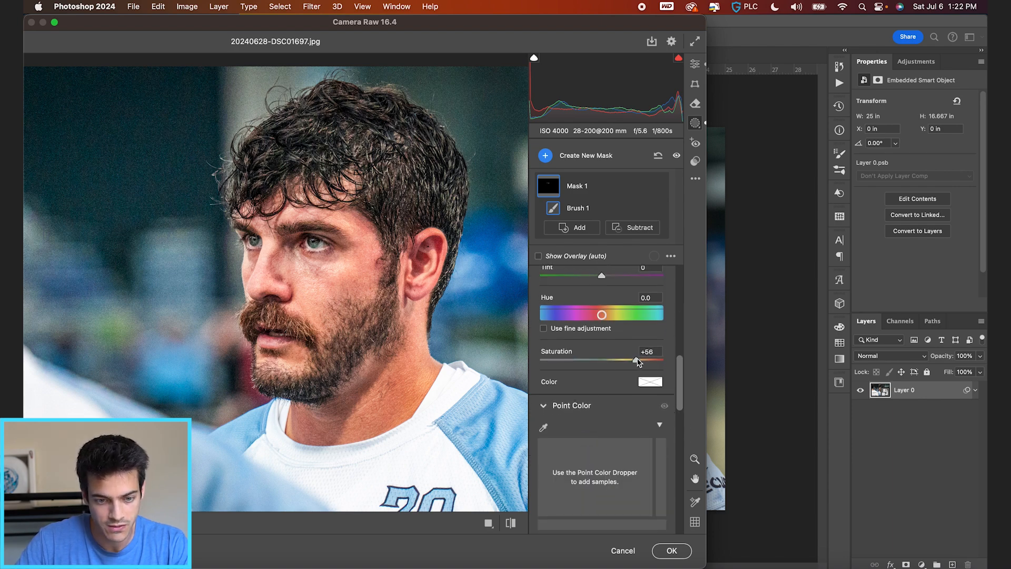
{"action": "left_click_drag", "start_coordinate": [635, 359], "coordinate": [611, 359]}
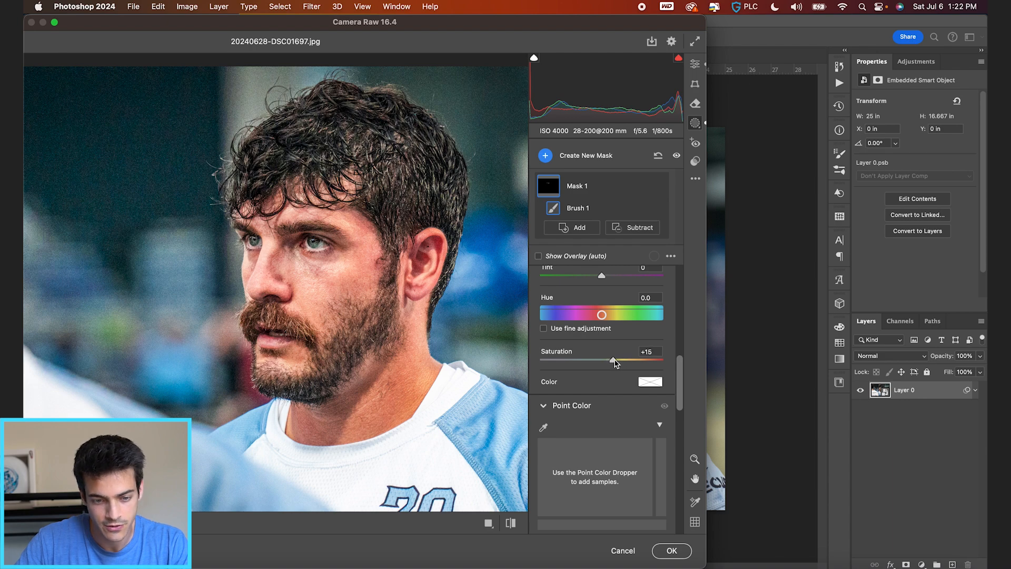
{"action": "left_click_drag", "start_coordinate": [609, 359], "coordinate": [619, 359]}
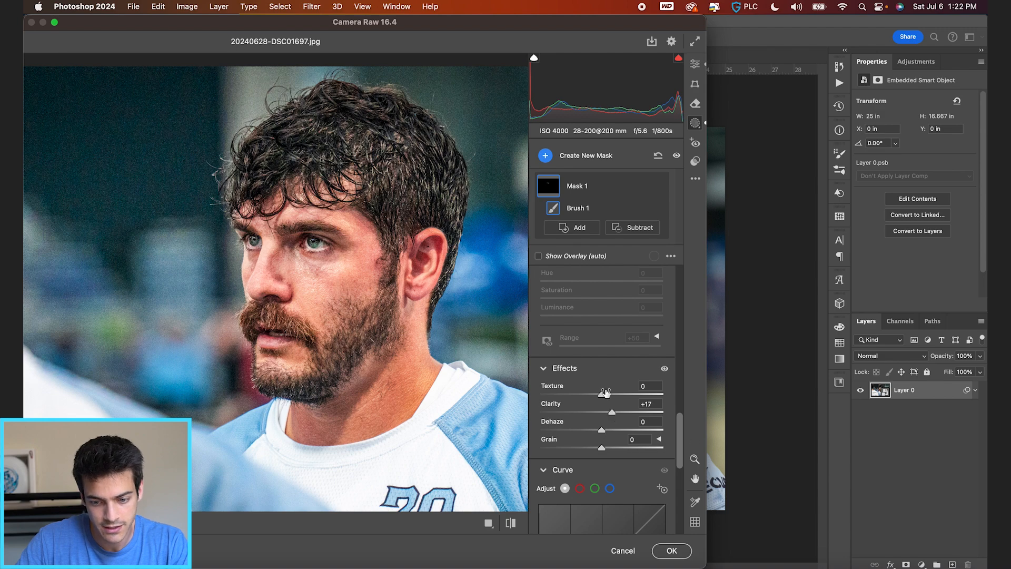
{"action": "left_click", "coordinate": [545, 154]}
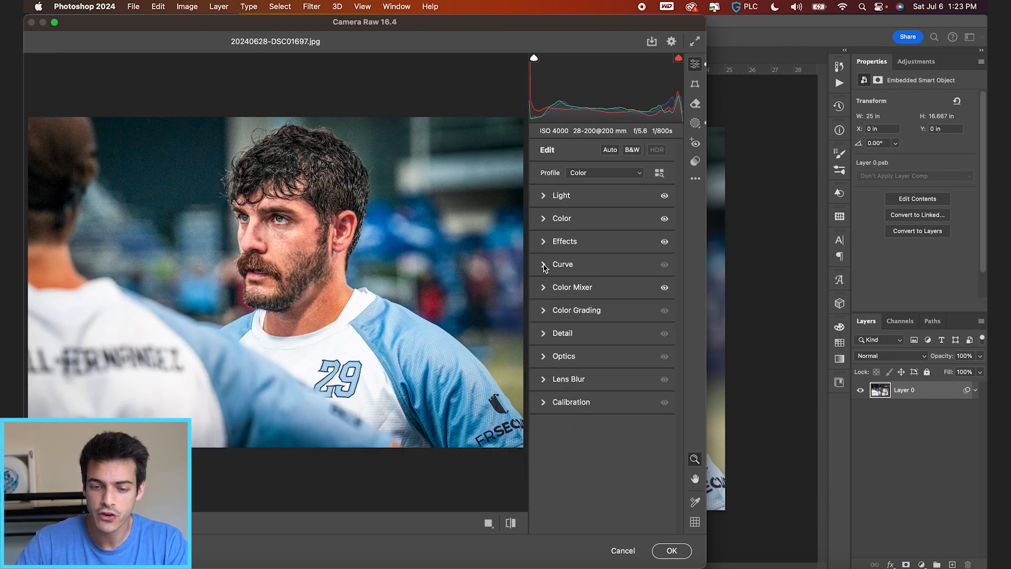
Nudge the point curve's upper point up for a custom contrast curve.
{"action": "left_click", "coordinate": [562, 264]}
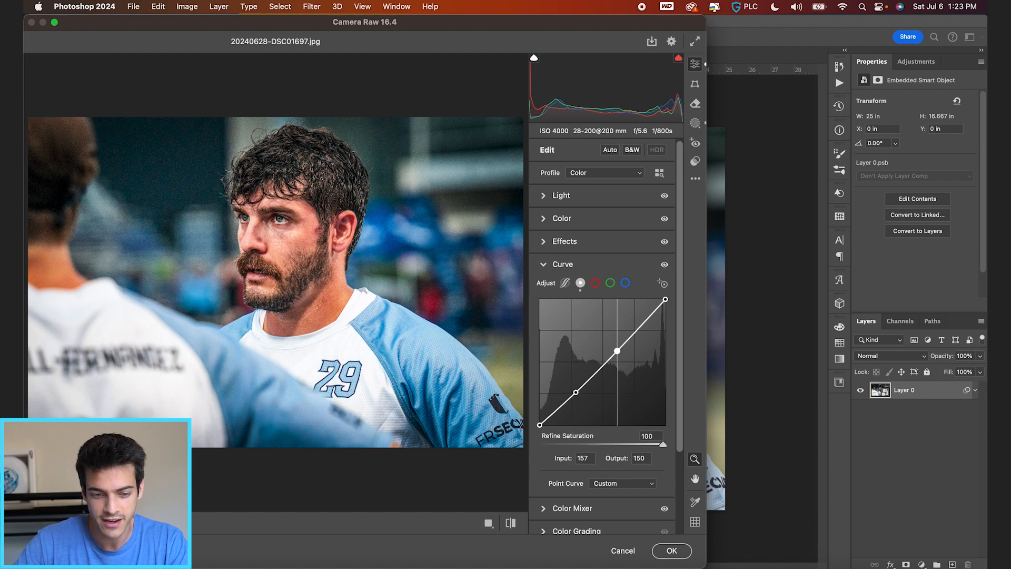
{"action": "left_click_drag", "start_coordinate": [615, 351], "coordinate": [616, 350]}
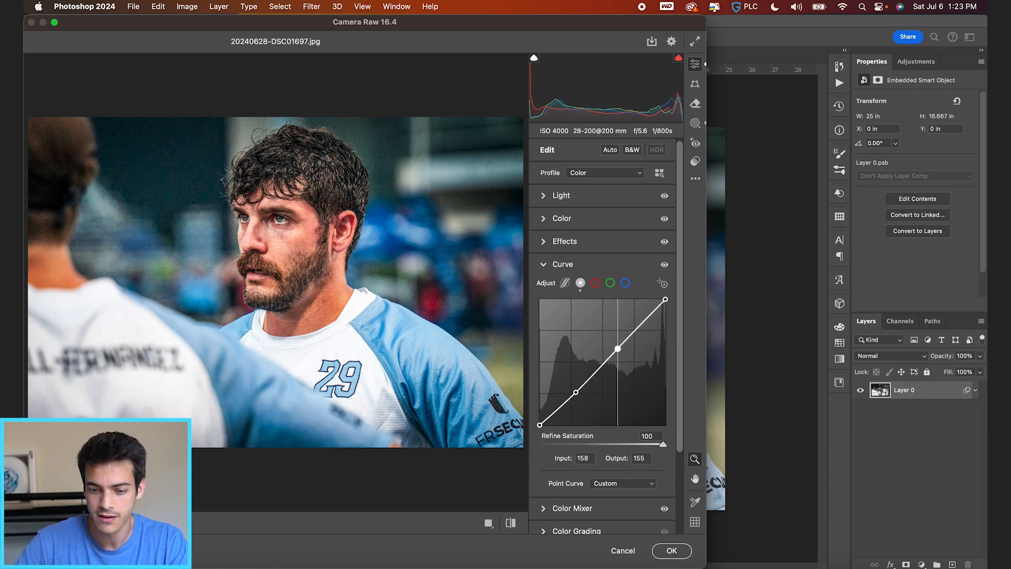
{"action": "left_click_drag", "start_coordinate": [577, 394], "coordinate": [578, 402]}
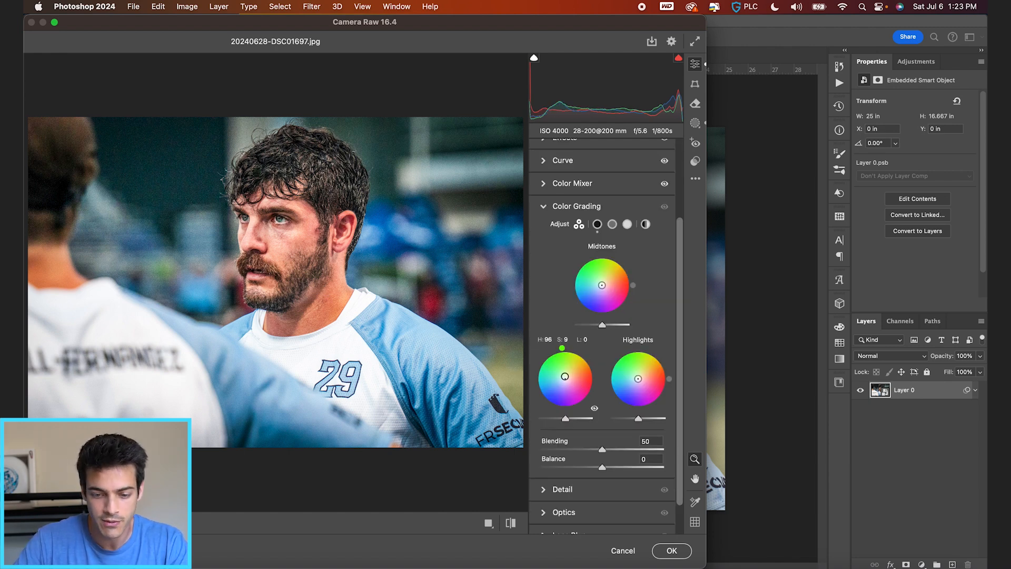
Drag the Shadows color-grading wheel toward cool teal.
{"action": "left_click_drag", "start_coordinate": [561, 348], "coordinate": [533, 379]}
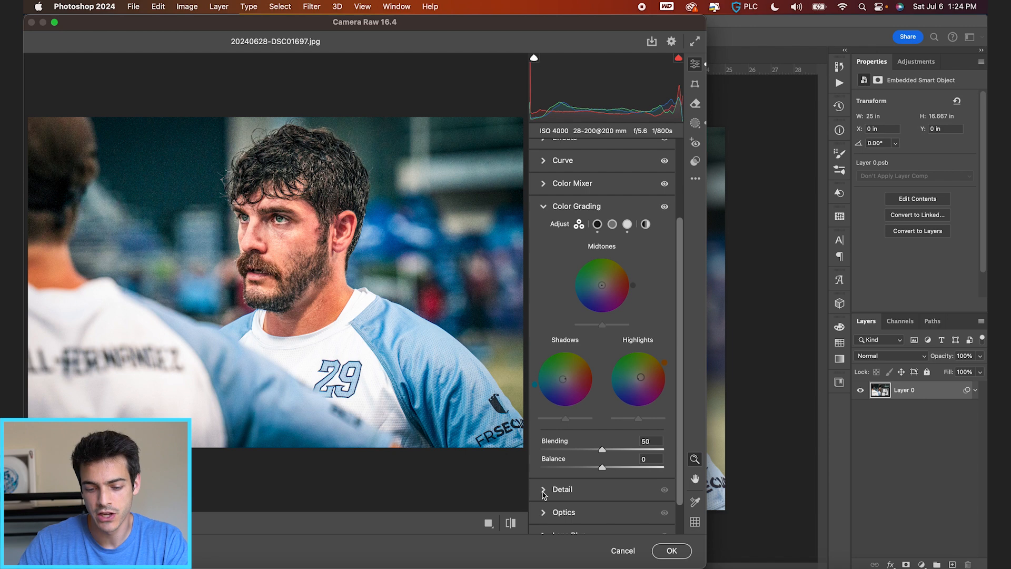
Raise Sharpening to 140 and set Masking to 90 in Detail.
{"action": "left_click", "coordinate": [562, 488]}
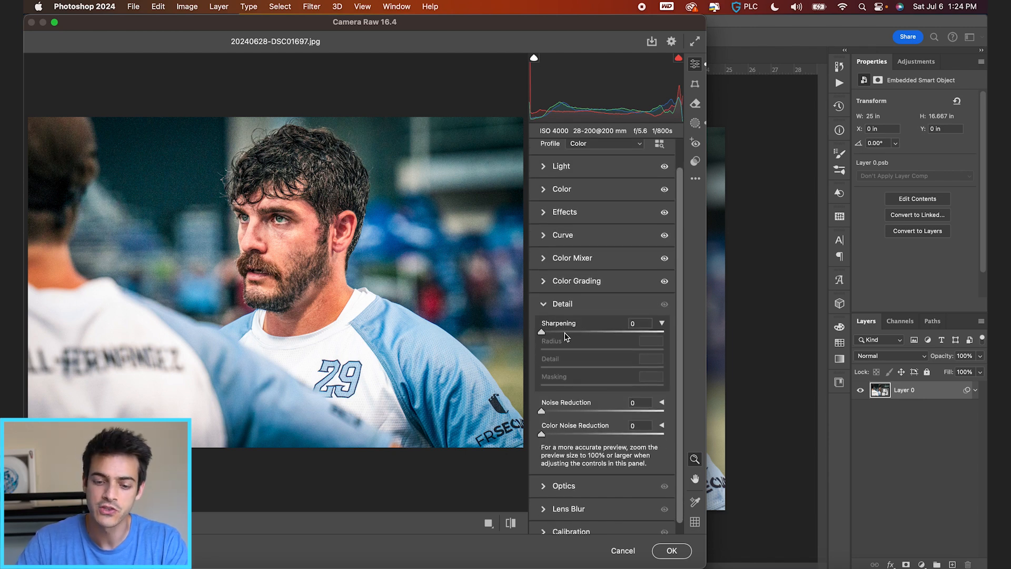
{"action": "left_click_drag", "start_coordinate": [558, 331], "coordinate": [657, 331]}
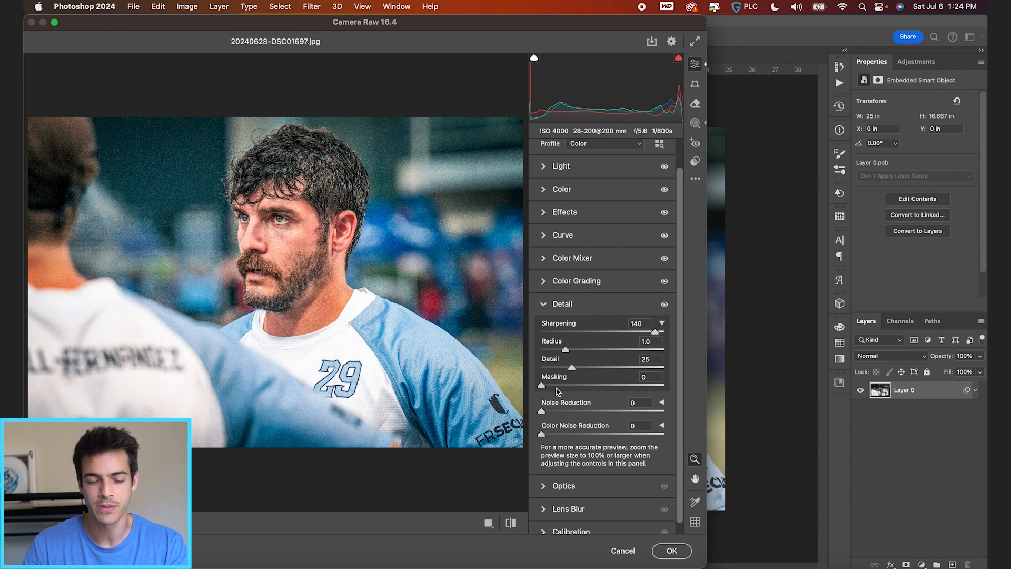
{"action": "mouse_move", "coordinate": [506, 330]}
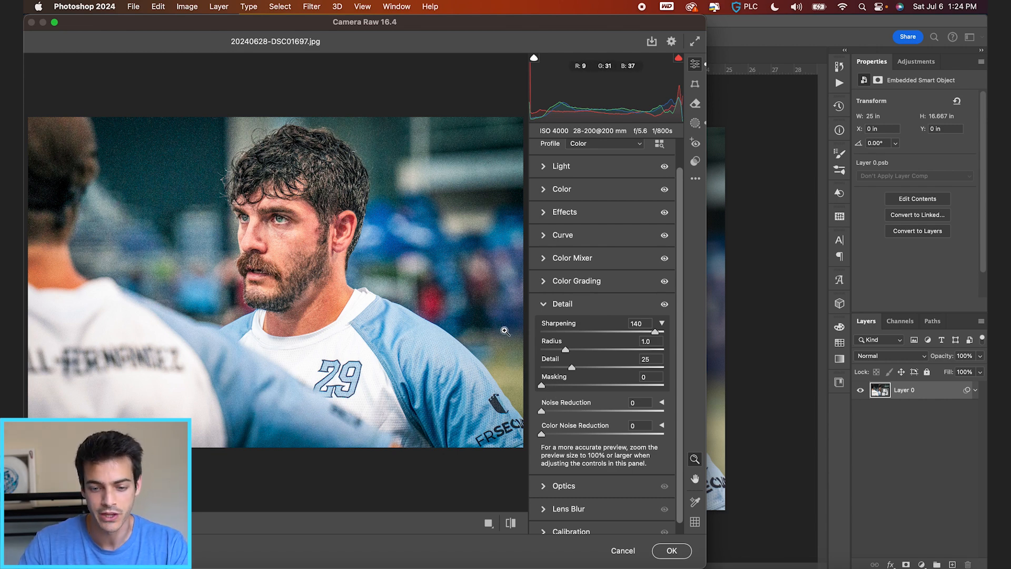
{"action": "mouse_move", "coordinate": [542, 387]}
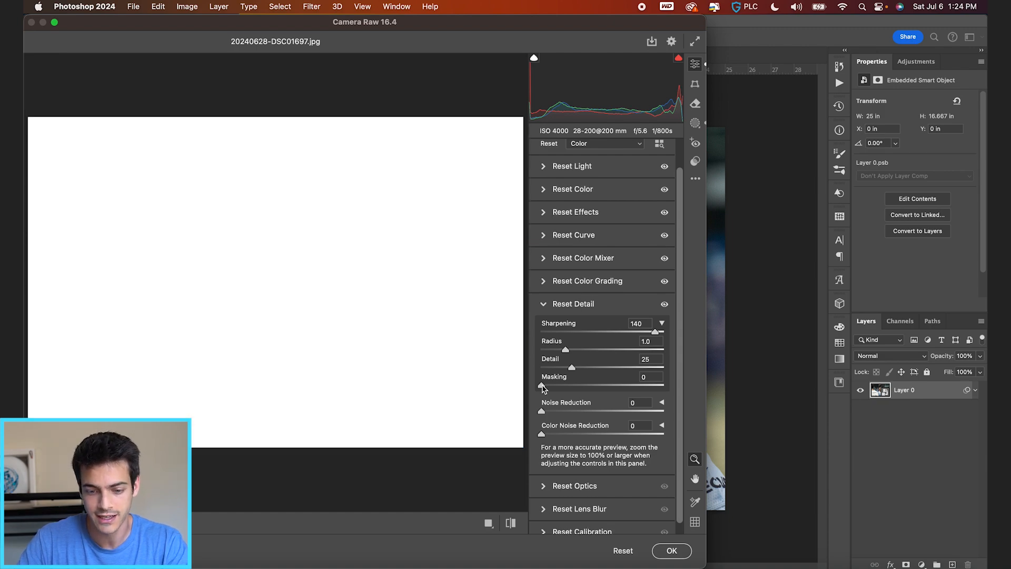
{"action": "left_click_drag", "start_coordinate": [542, 384], "coordinate": [598, 384]}
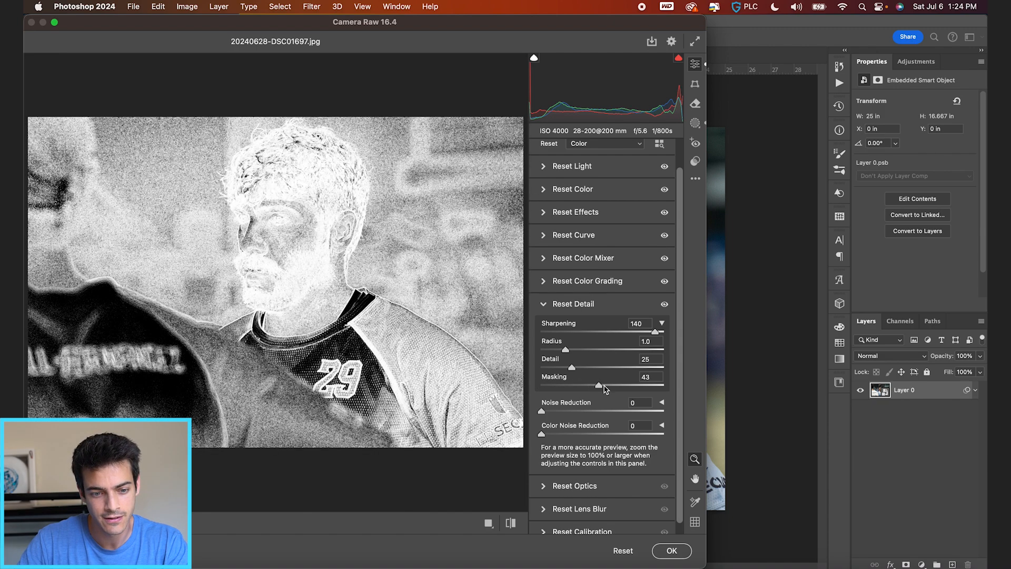
{"action": "left_click_drag", "start_coordinate": [597, 384], "coordinate": [641, 384]}
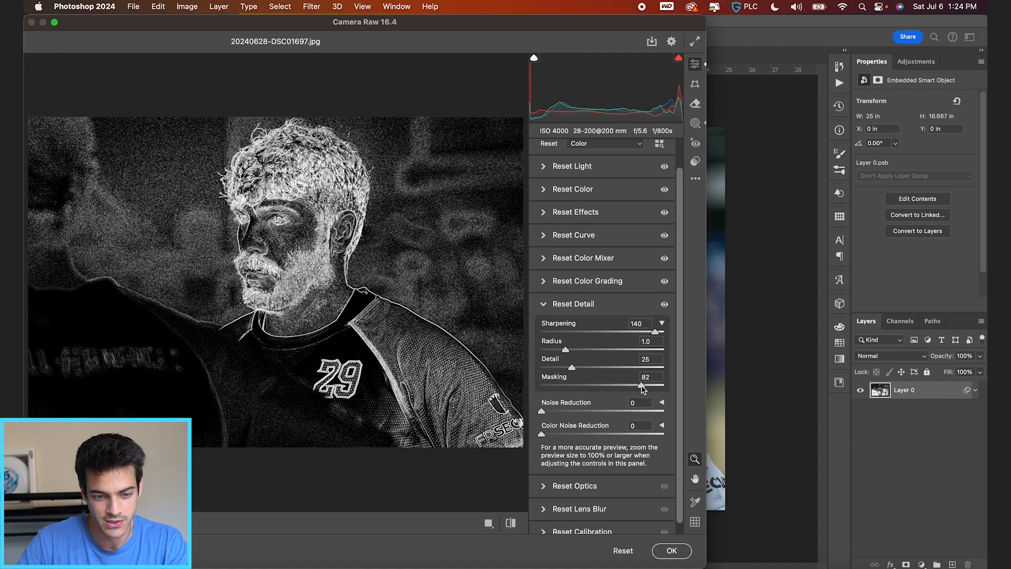
{"action": "left_click_drag", "start_coordinate": [638, 385], "coordinate": [648, 385]}
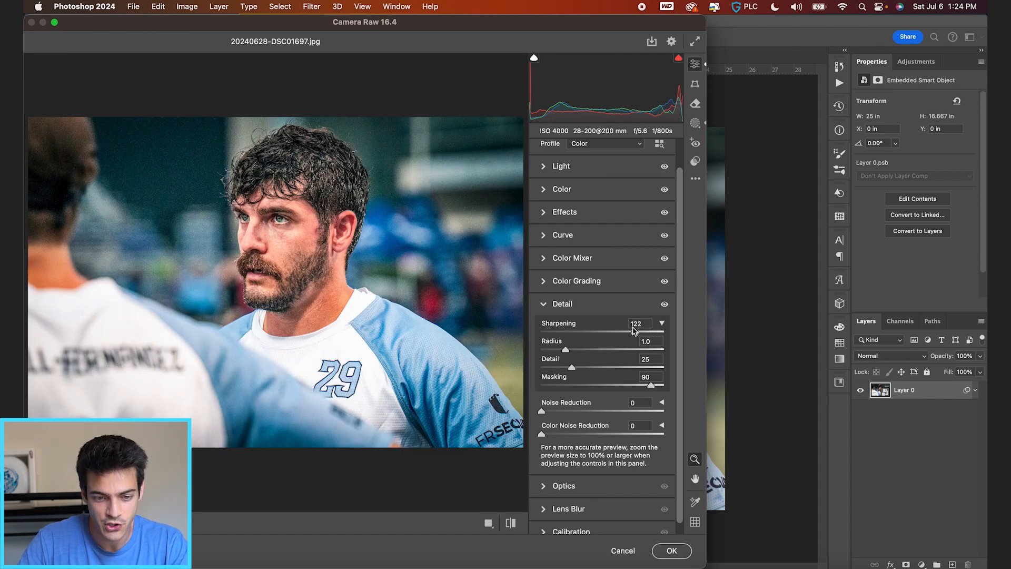
Lower Sharpening to 110, zoom out, and apply the Camera Raw Filter.
{"action": "left_click_drag", "start_coordinate": [651, 331], "coordinate": [632, 331]}
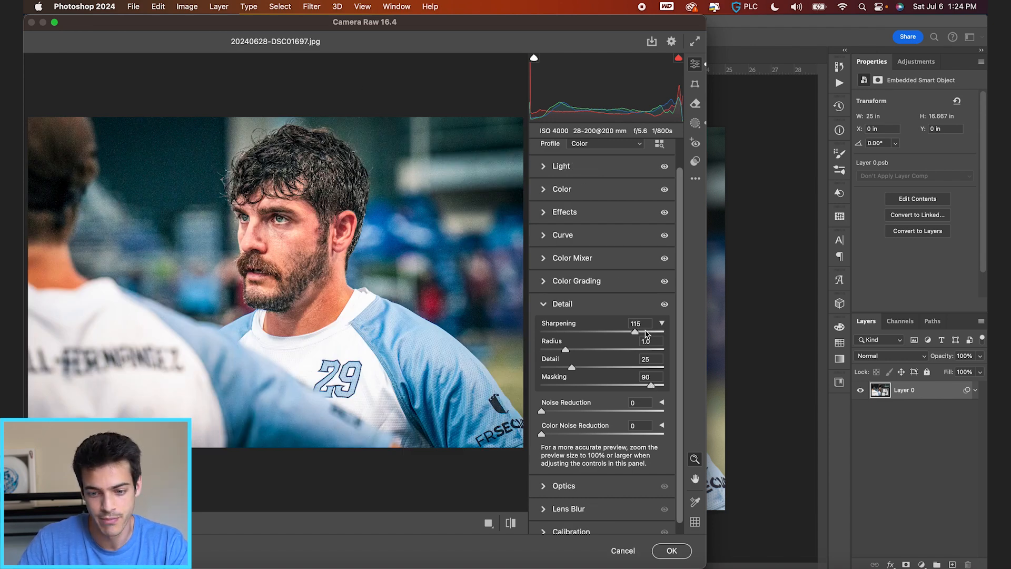
{"action": "left_click_drag", "start_coordinate": [633, 331], "coordinate": [629, 331]}
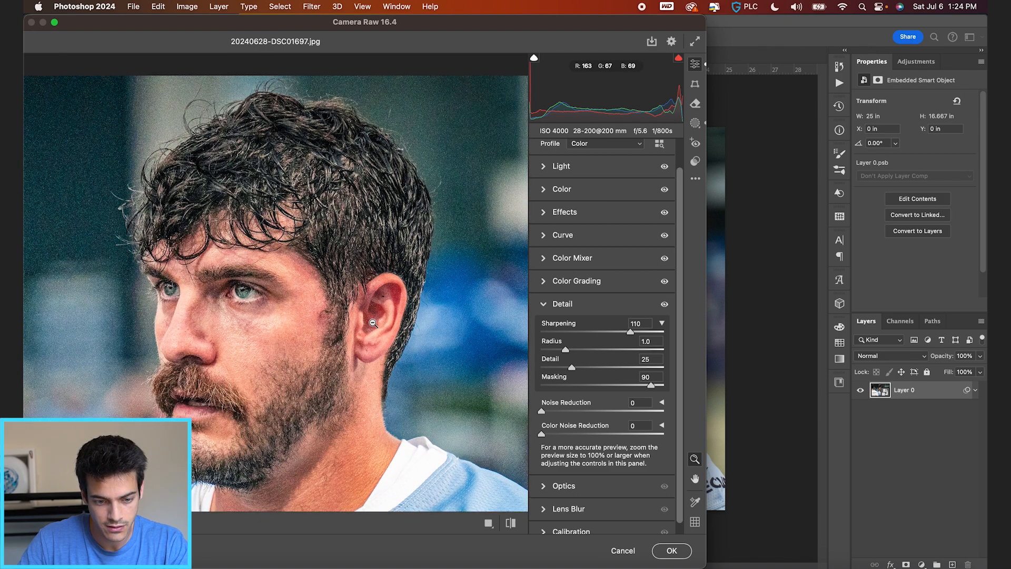
{"action": "left_click", "coordinate": [663, 304]}
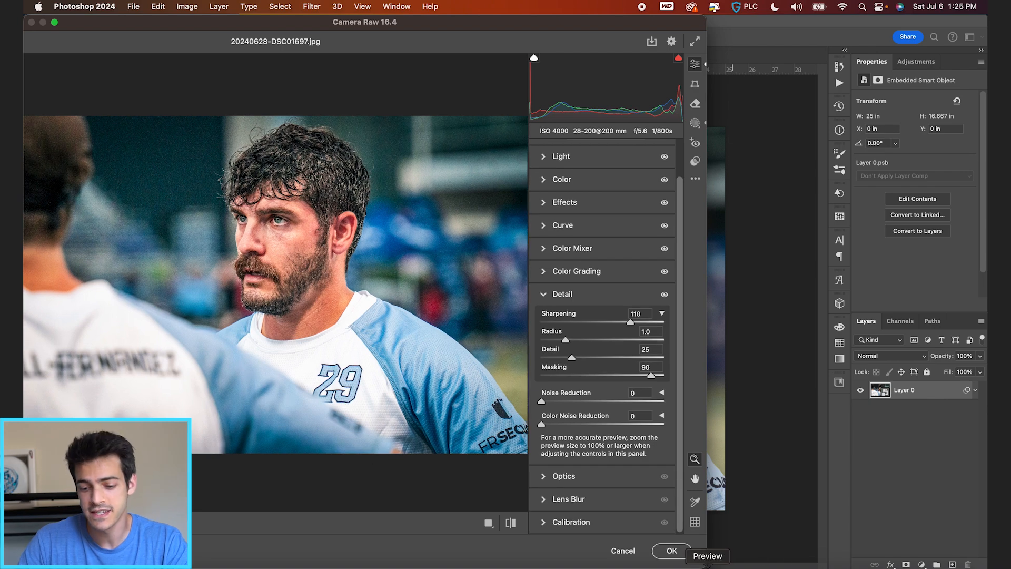
{"action": "left_click", "coordinate": [670, 549]}
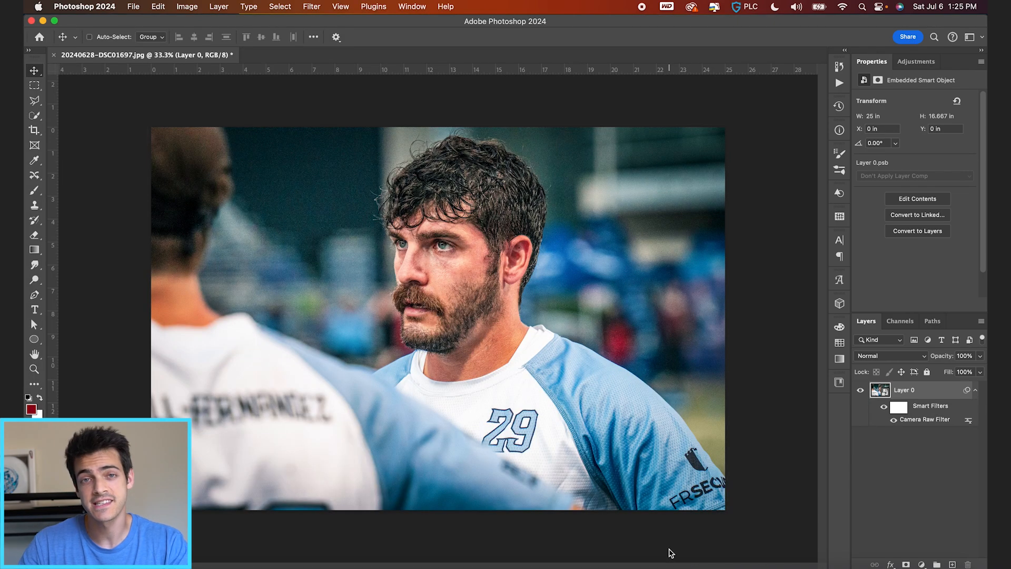